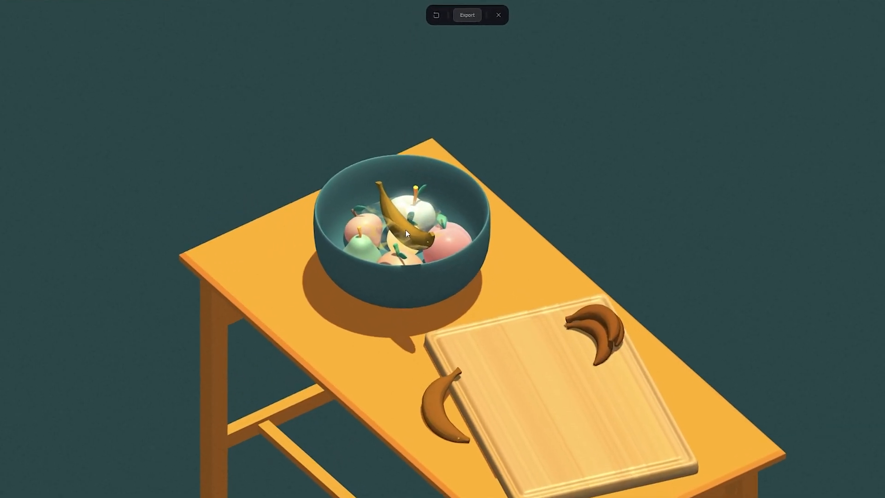
Step: Exit the fruit-bowl demo scene to reach the Spline website landing page
click(498, 15)
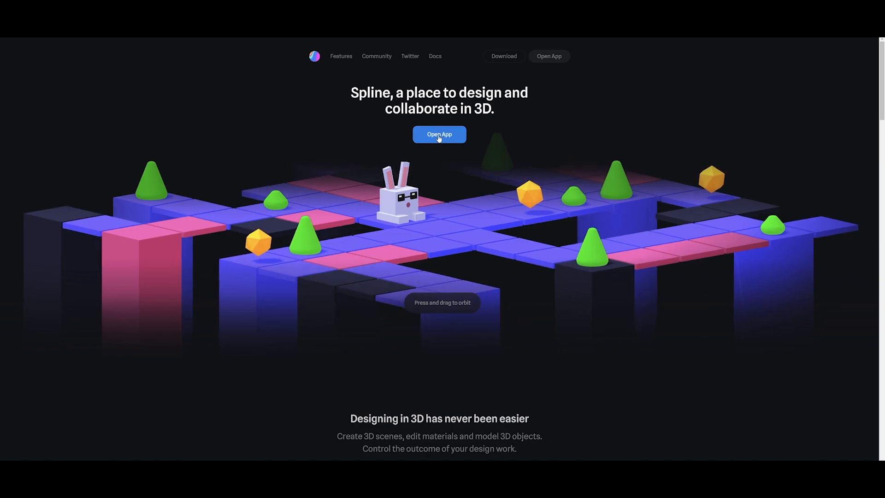
mouse_move(573, 130)
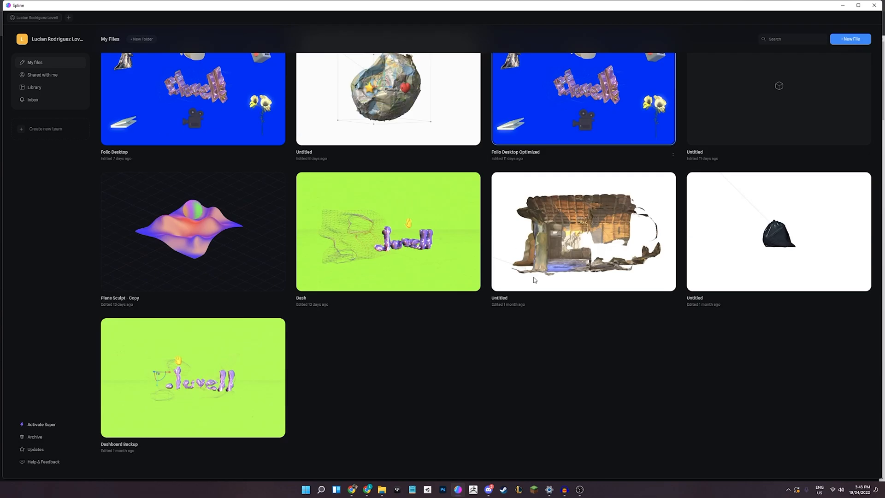
Step: Scroll through the saved projects on the My Files dashboard
scroll(up, 3)
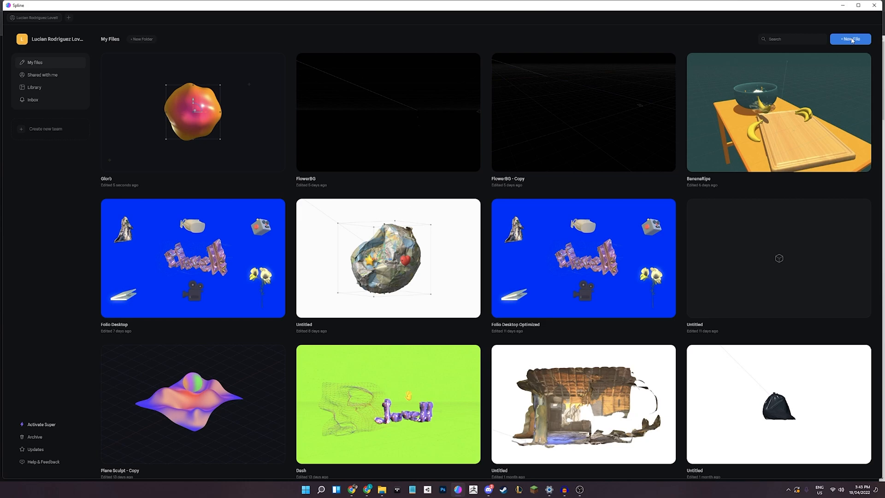
Step: Create a new file, delete the default Rectangle, and bring up the shapes menu for a Plane
click(850, 38)
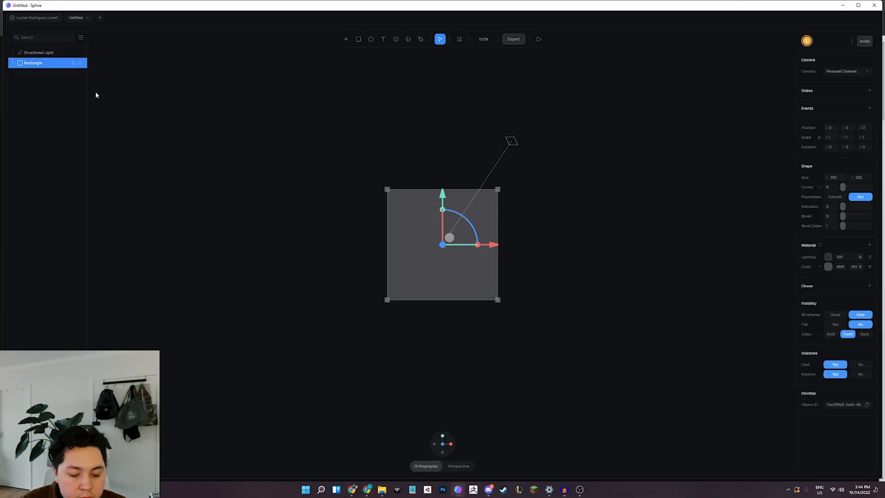
mouse_move(432, 269)
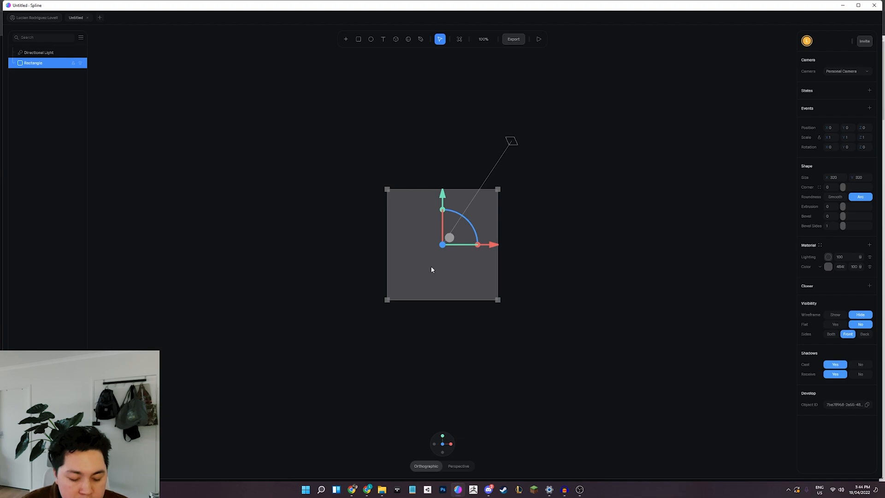
key(Delete)
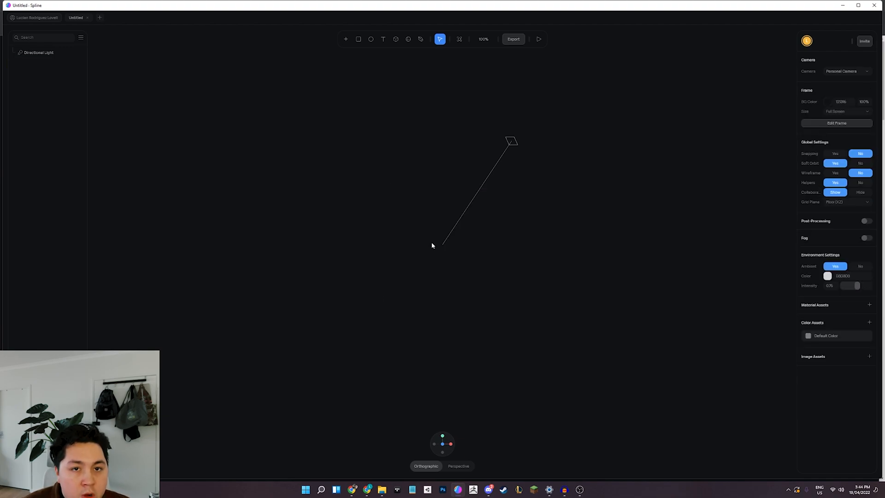
click(359, 38)
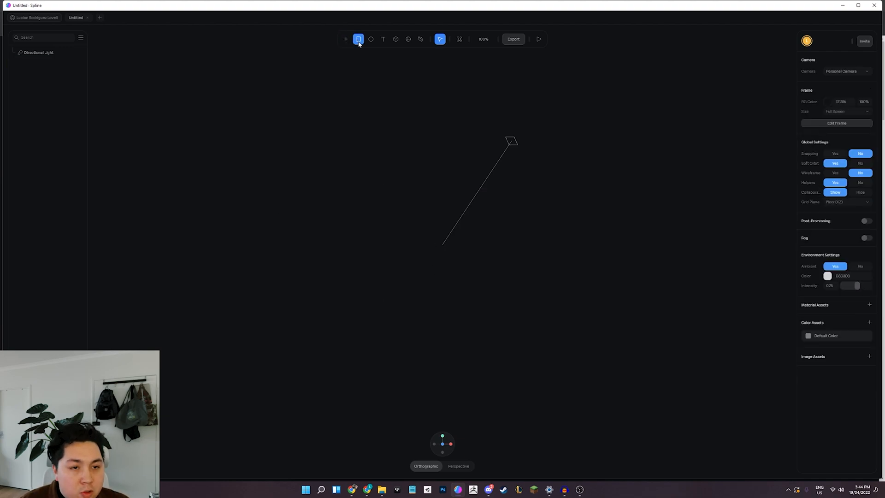
click(345, 39)
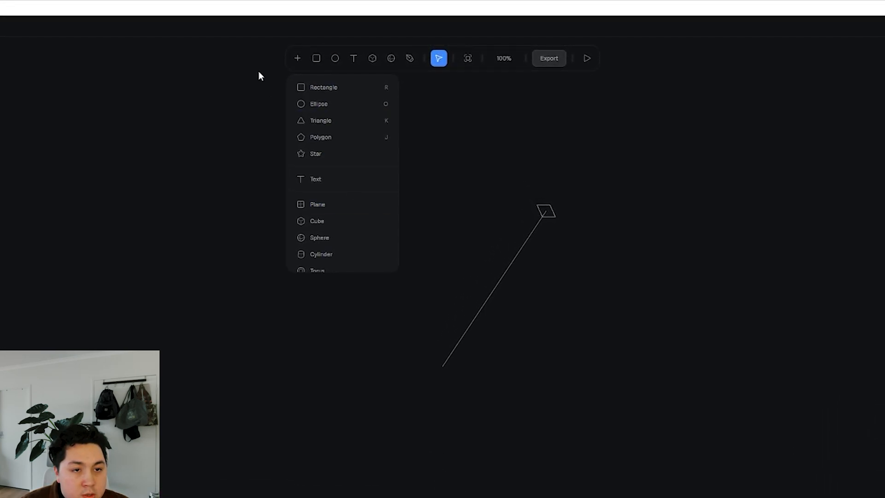
mouse_move(350, 196)
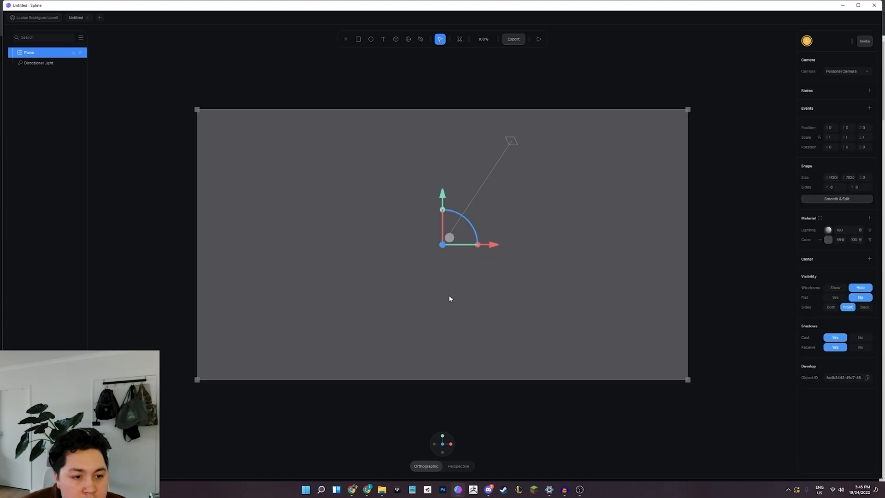
mouse_move(397, 450)
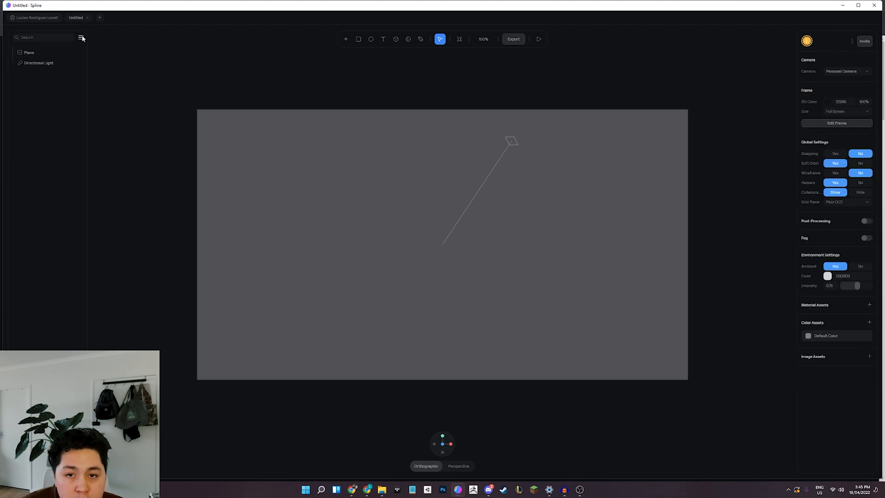
Step: Add a Camera, view the scene through it, then return to Personal Camera
click(346, 38)
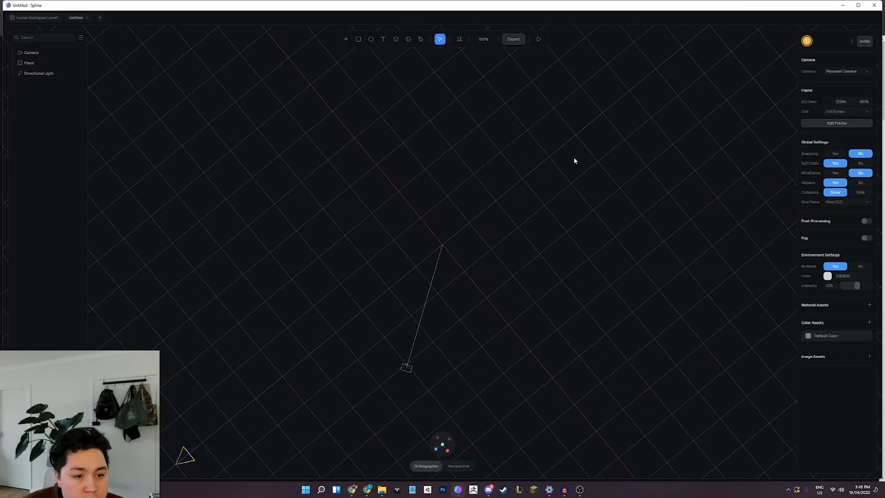
click(458, 466)
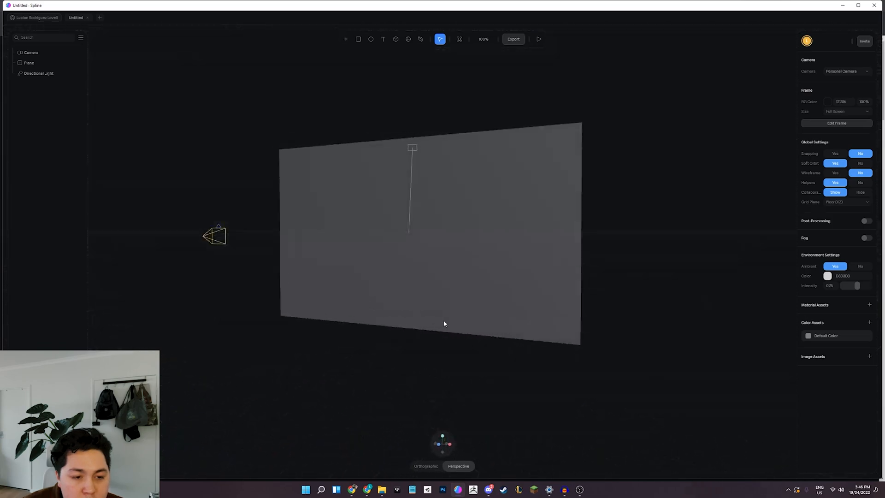
click(844, 70)
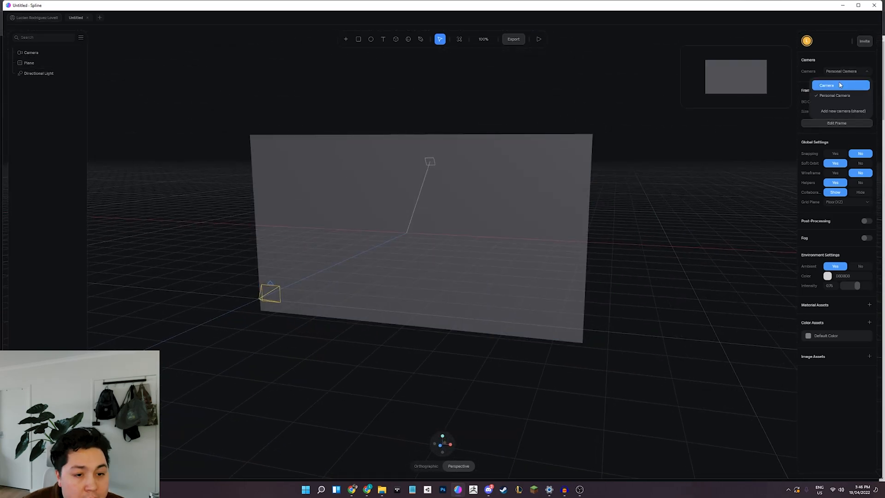
click(825, 85)
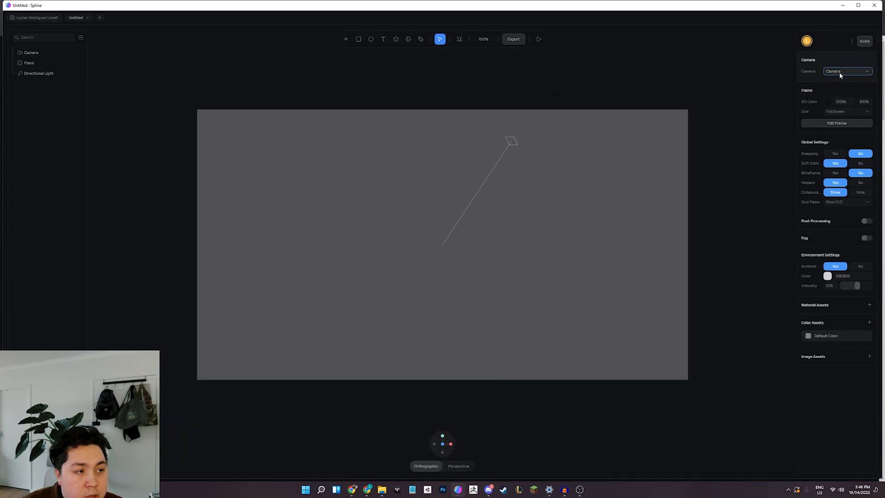
click(847, 71)
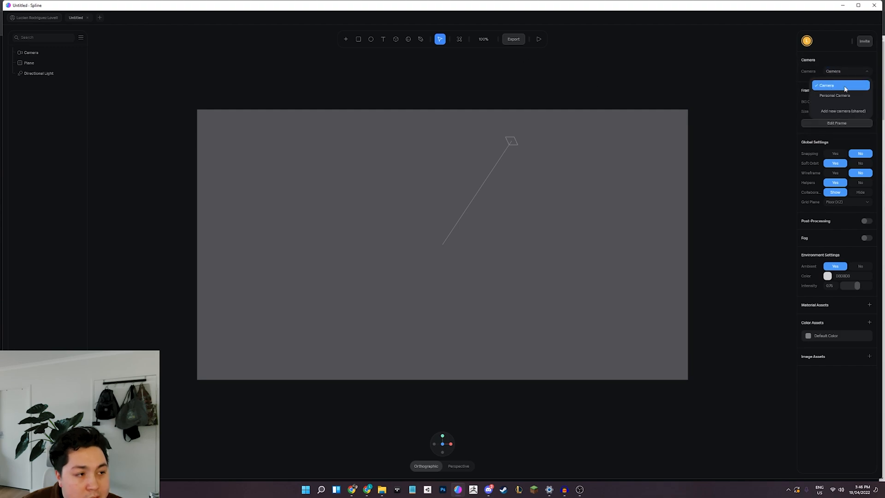
click(834, 95)
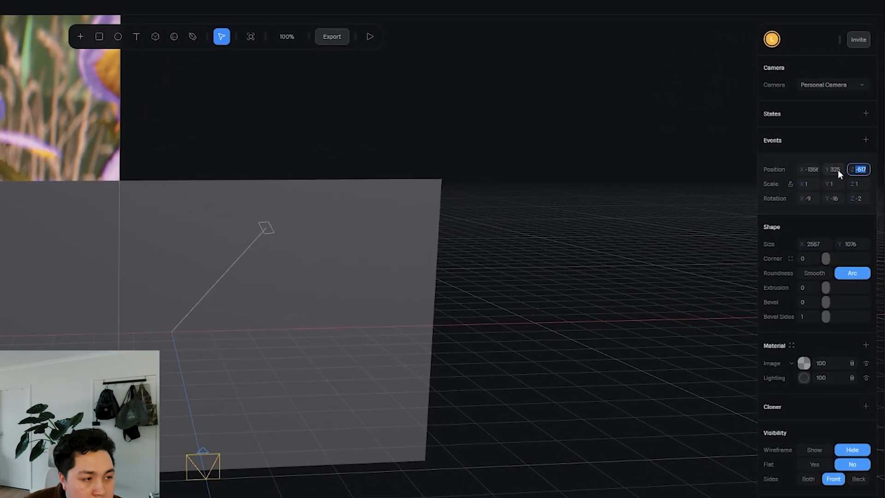
Step: Adjust the camera position and give the Plane an Image material layer with flowers.png
click(807, 168)
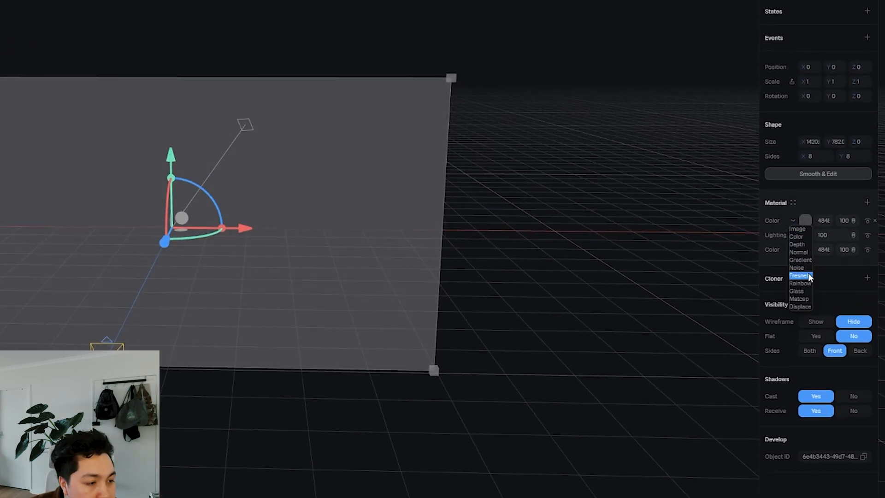
click(797, 229)
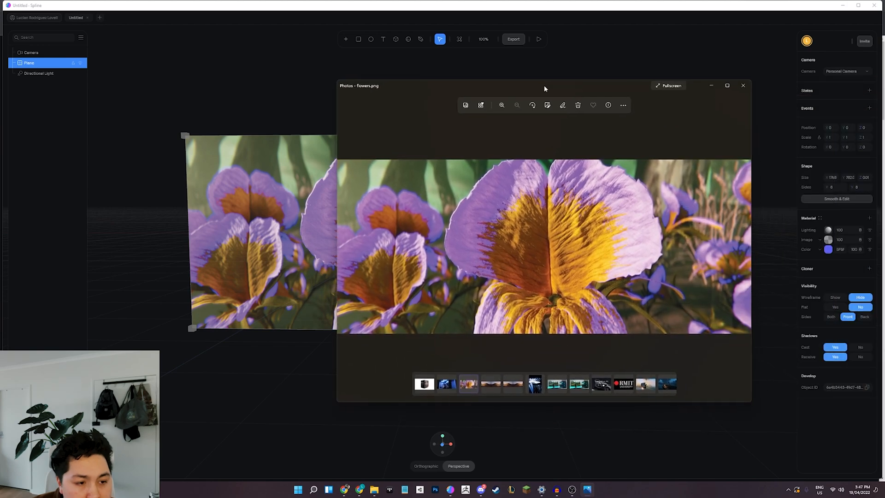
click(744, 85)
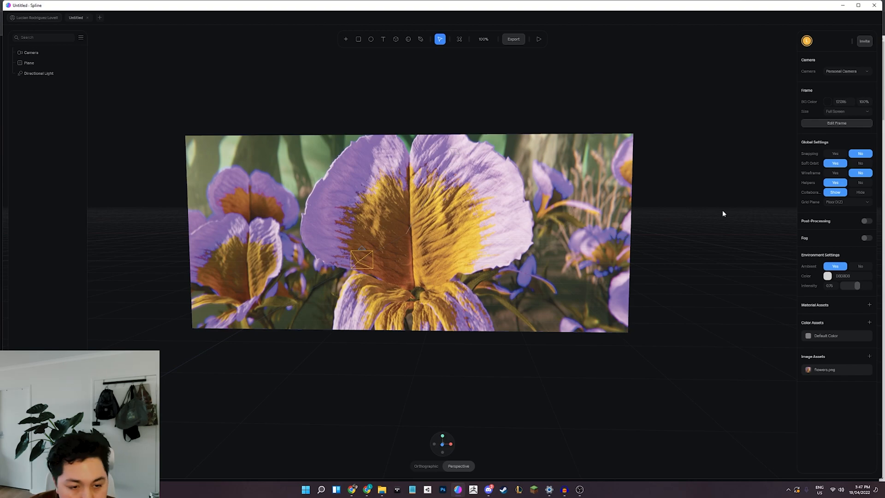
mouse_move(723, 319)
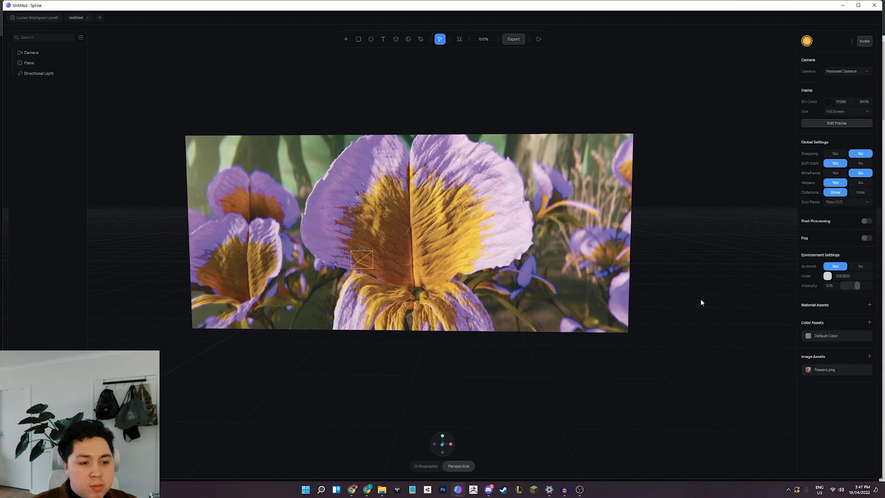
Step: Add a new material layer to the Plane and change its type to Displace
click(28, 63)
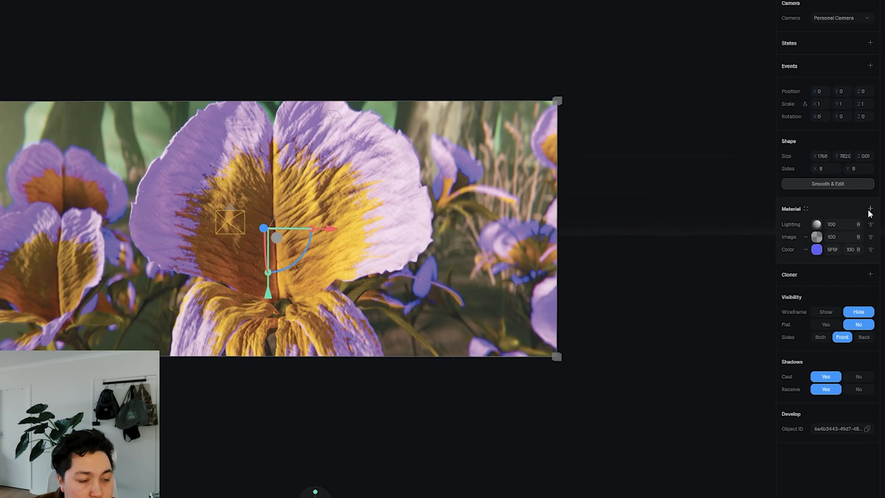
click(804, 236)
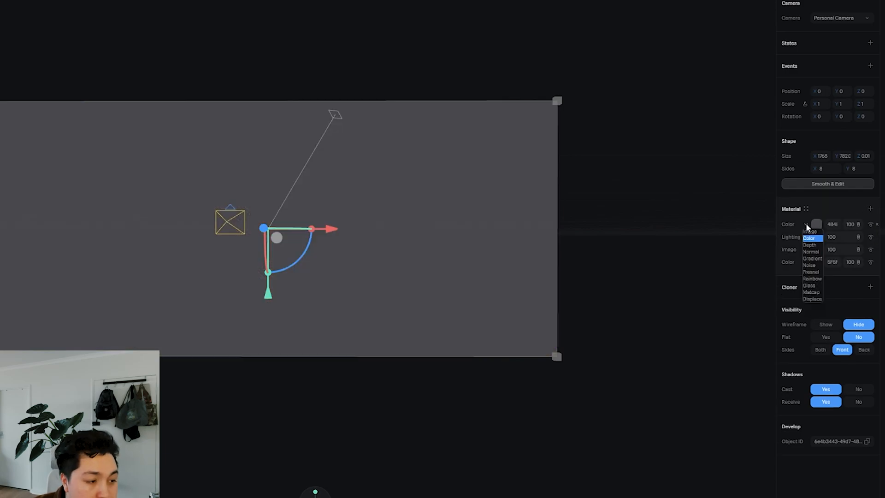
click(812, 299)
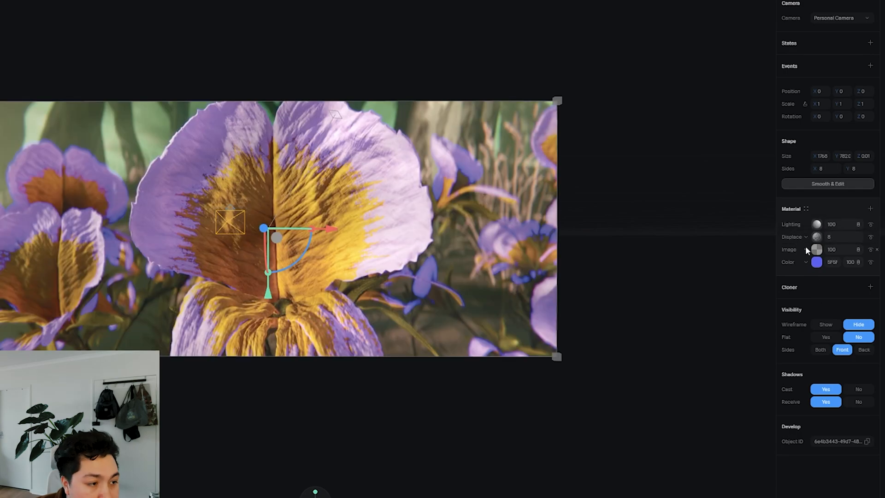
mouse_move(822, 237)
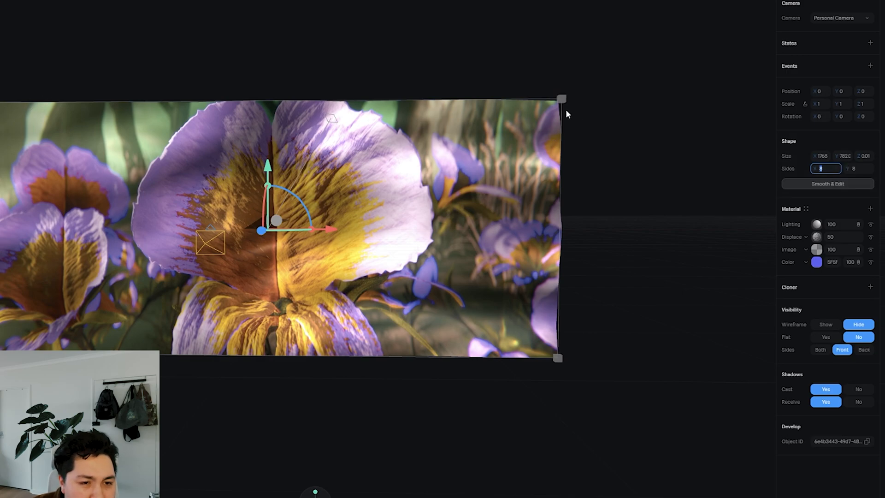
mouse_move(829, 176)
text(32)
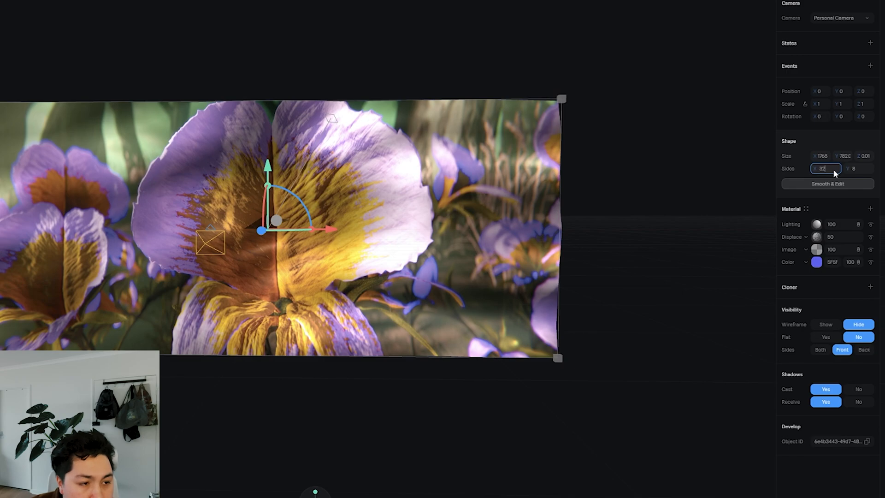
Step: Increase the plane's subdivisions and set the Displace layer strength to 35
click(858, 168)
text(49)
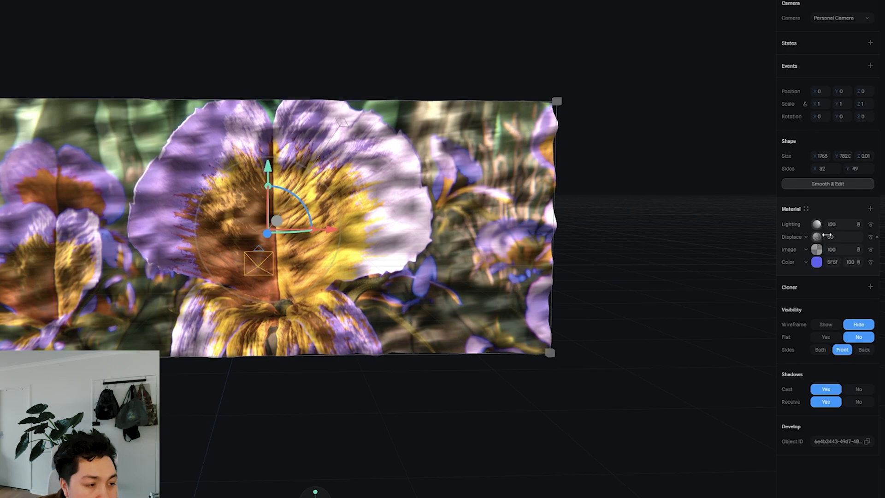
click(817, 237)
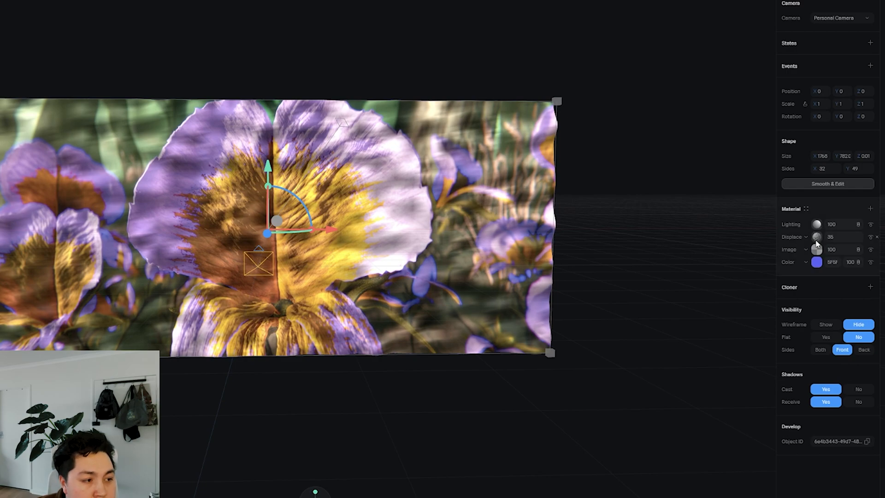
click(806, 237)
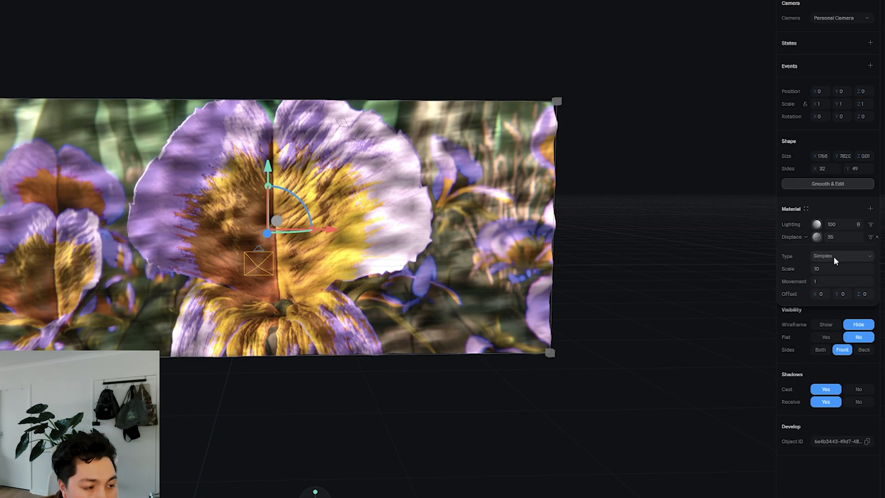
Step: Switch the Displace noise type to Ashima, with scale 2.20 and strength 68
click(841, 256)
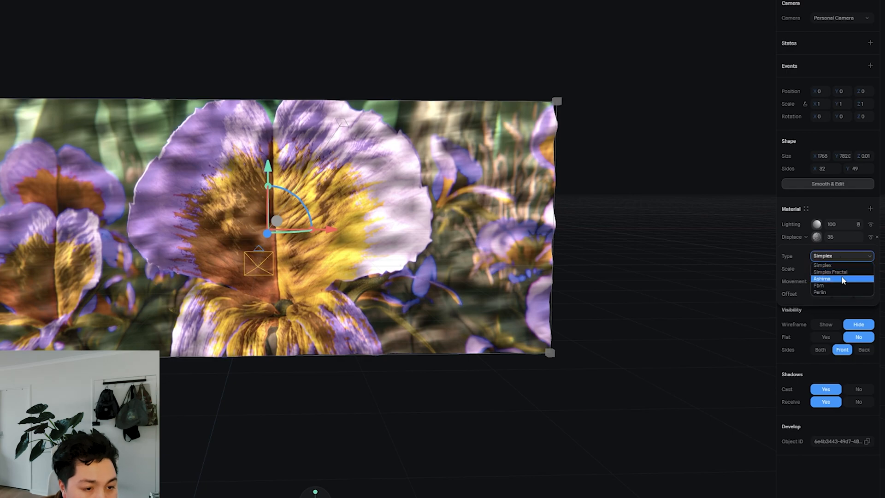
click(822, 279)
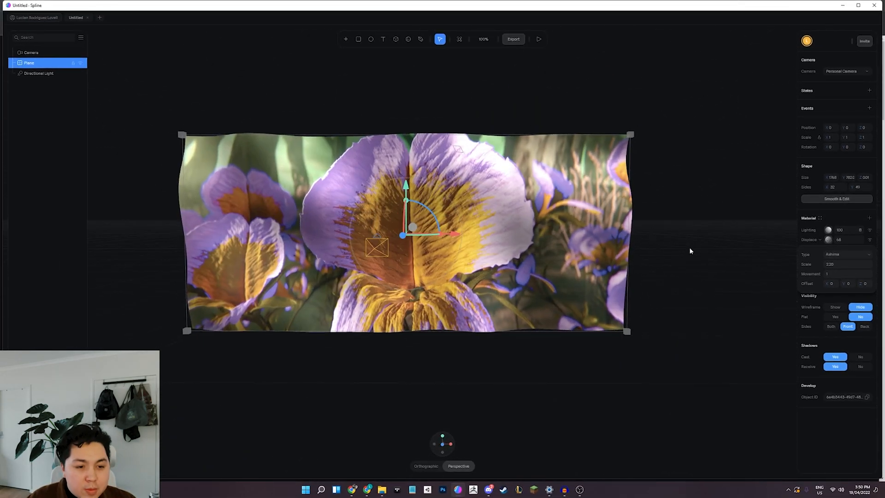
mouse_move(759, 312)
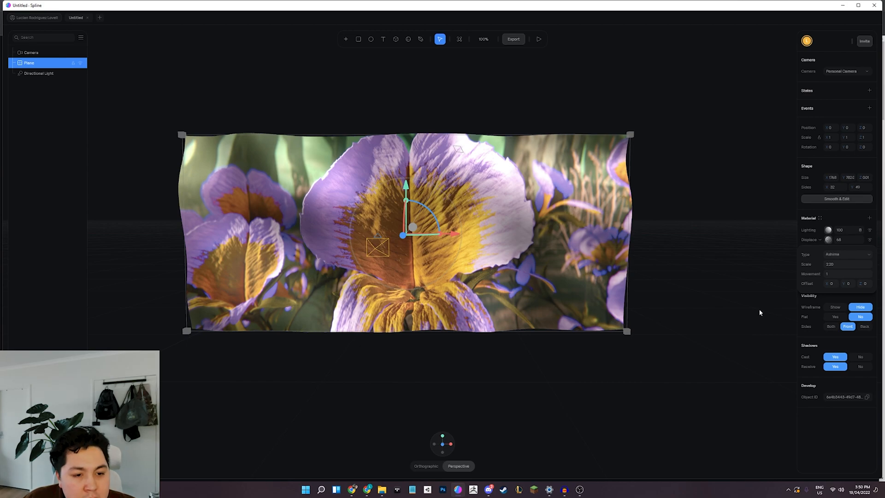
mouse_move(764, 321)
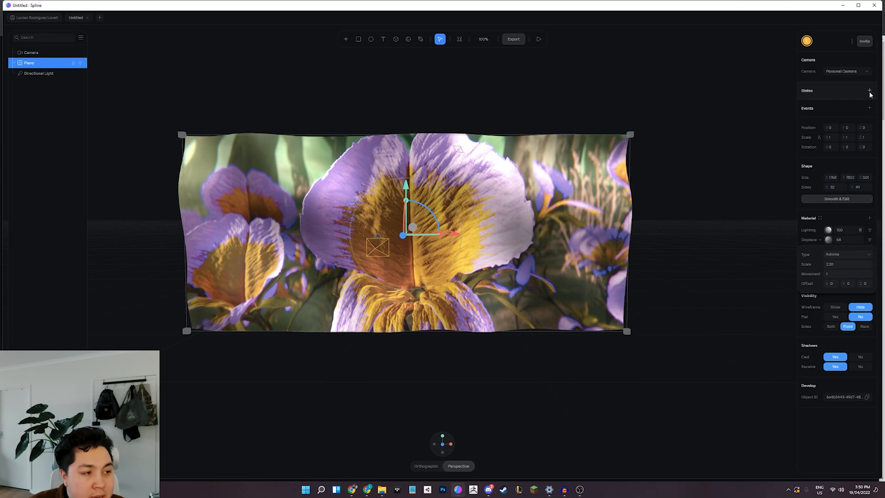
mouse_move(867, 95)
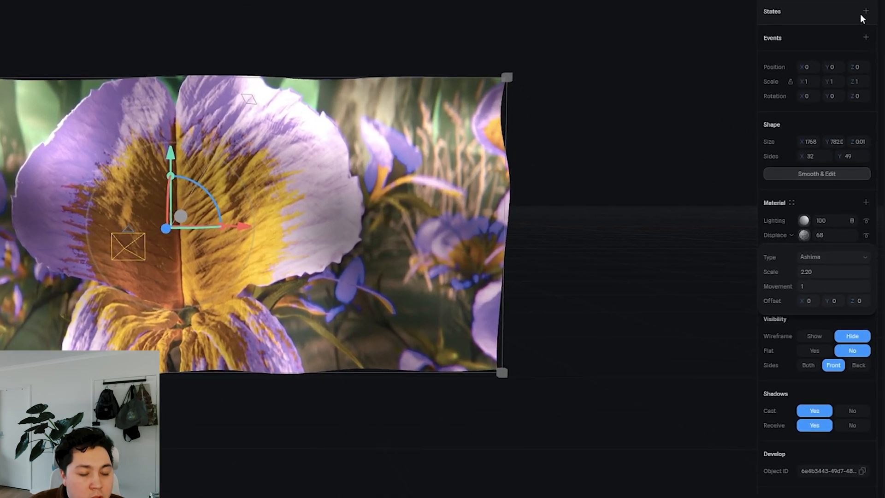
Step: Add a new State to the plane, switch back to Base State, and undo a change
click(866, 10)
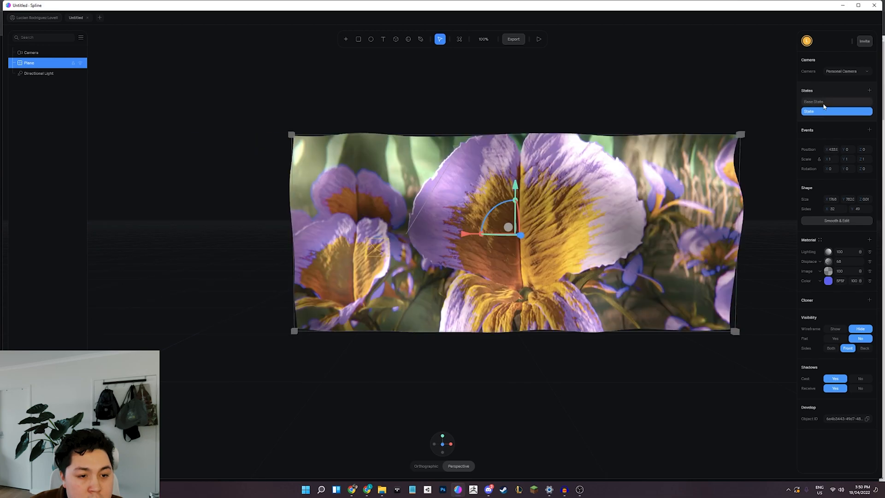
click(836, 101)
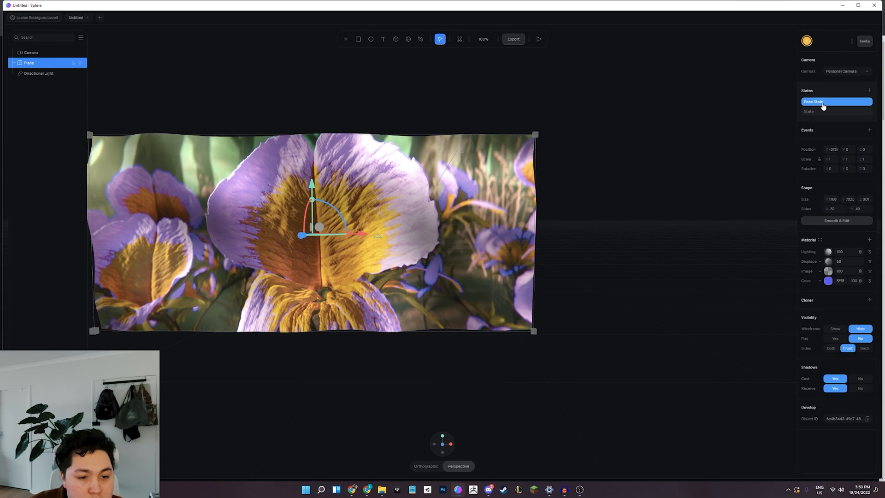
key(ctrl+z)
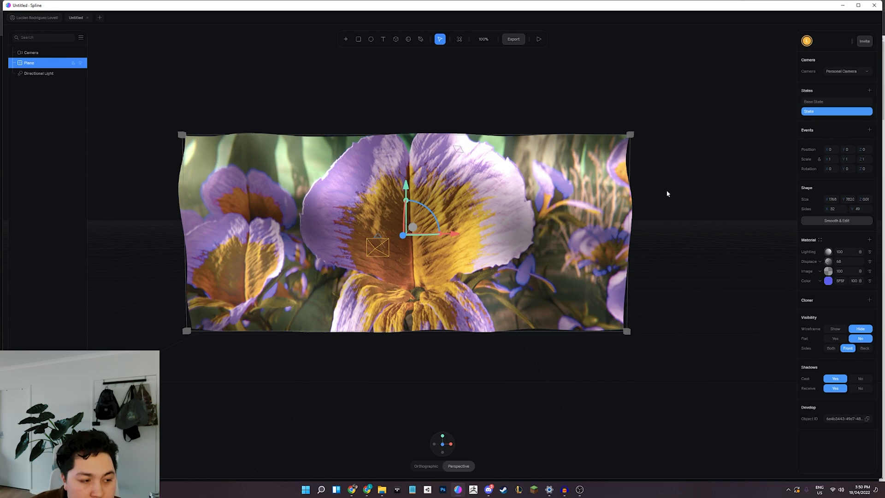
Step: Set Displace Movement to 0 in Base State, then select the second State
click(829, 262)
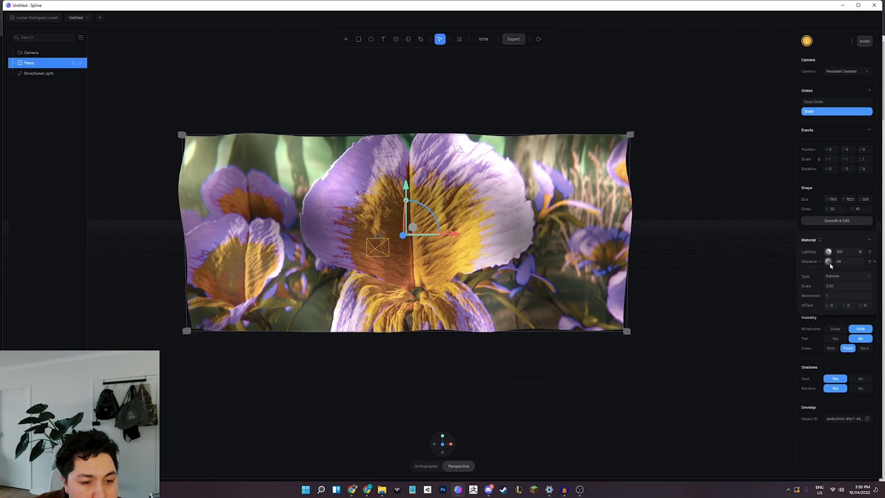
mouse_move(826, 261)
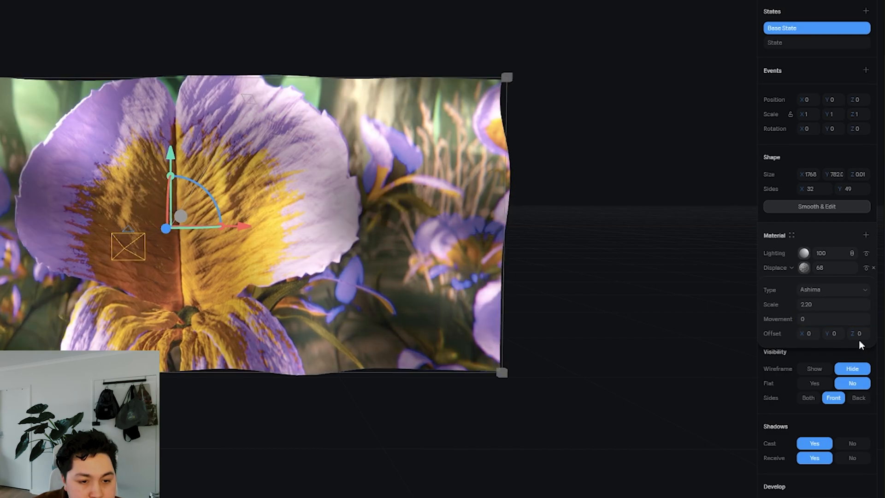
click(816, 42)
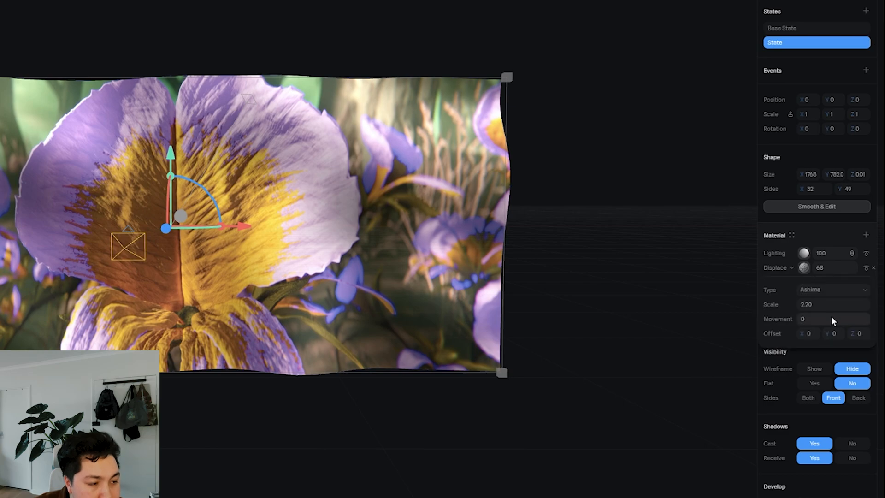
mouse_move(798, 318)
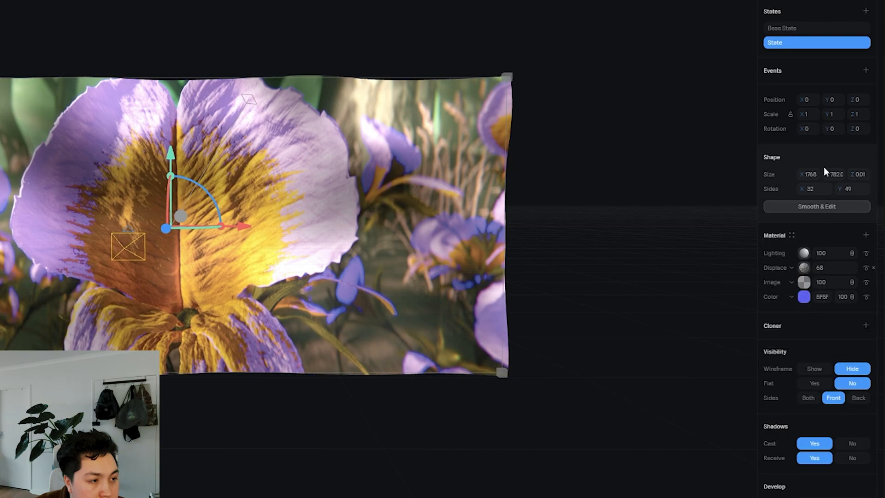
Step: Add a Start event that moves the plane to State over a 3-second duration
click(866, 70)
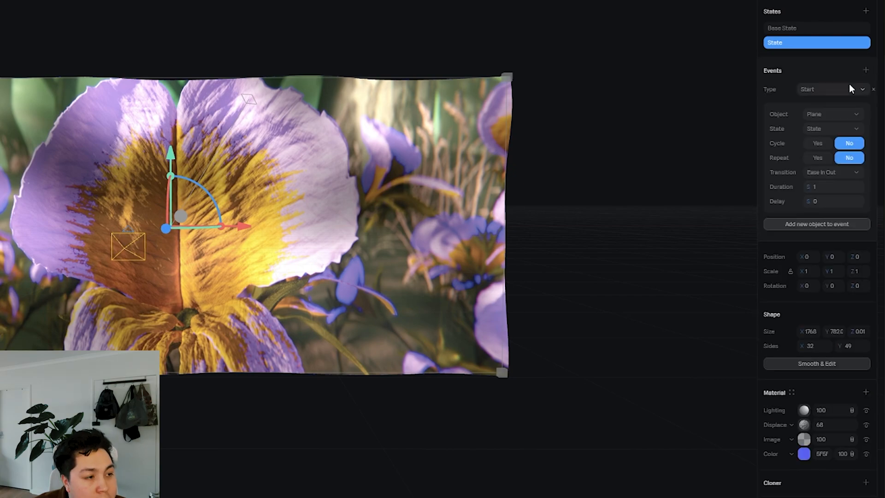
click(829, 89)
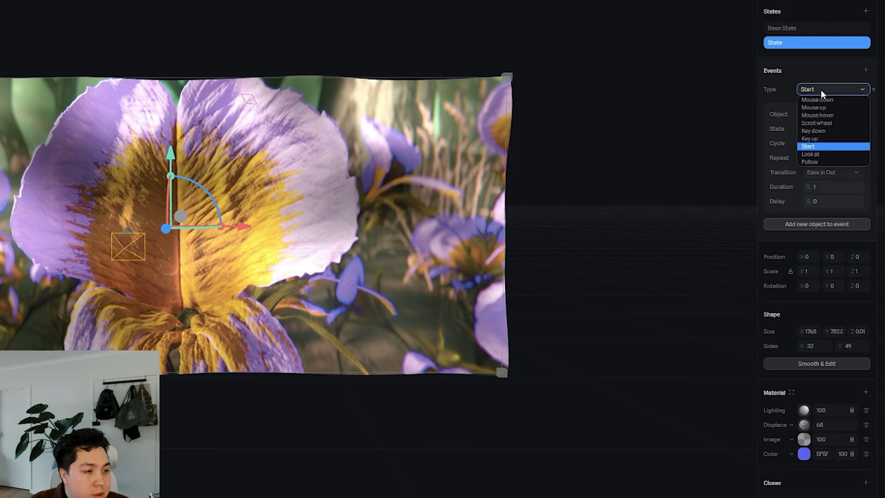
click(808, 146)
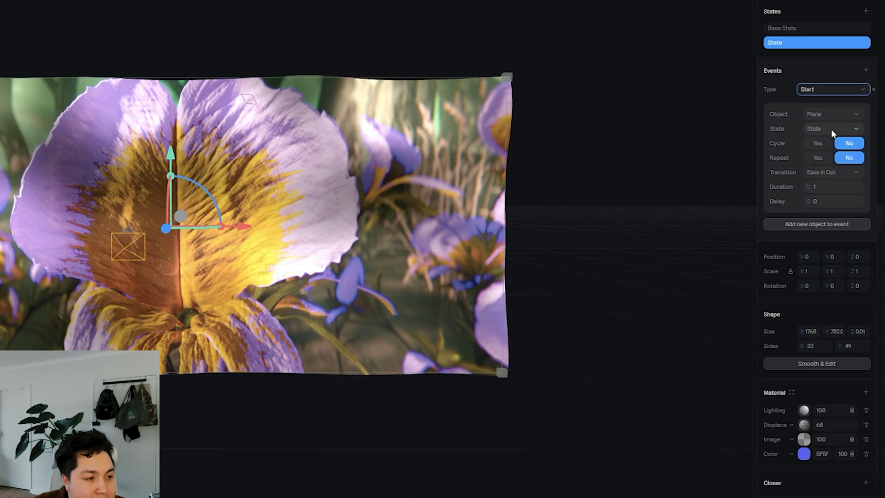
click(832, 128)
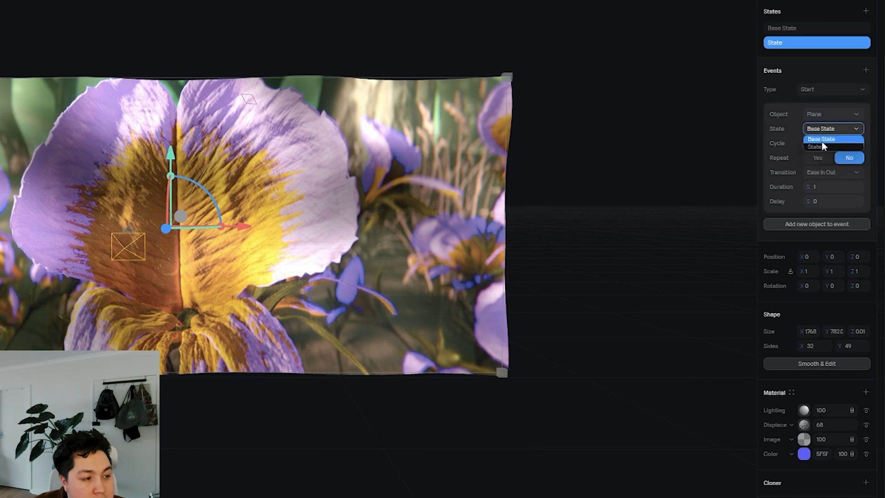
click(814, 146)
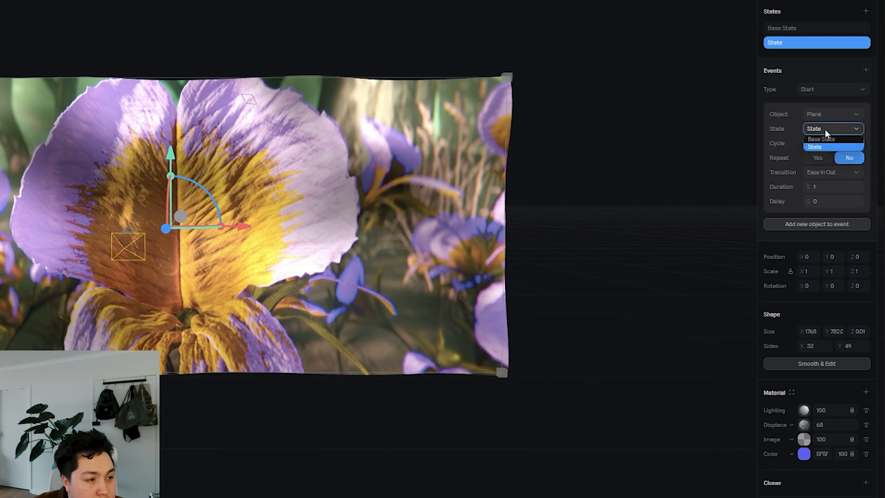
click(822, 139)
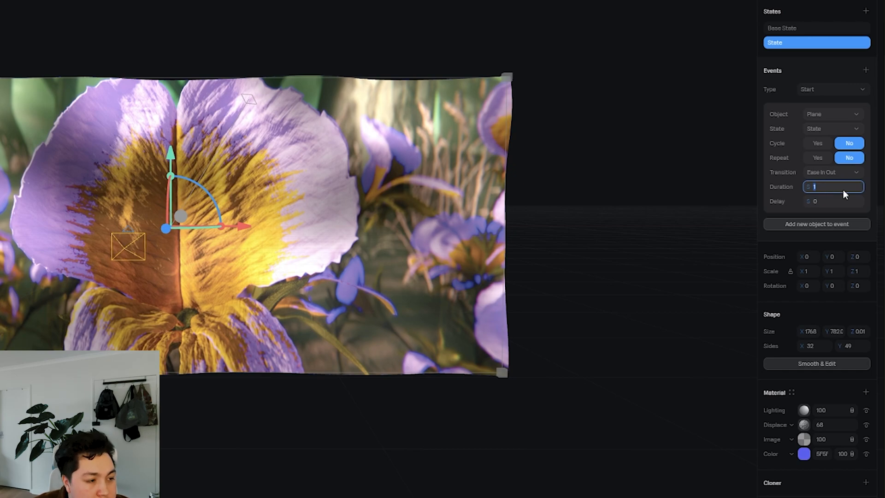
text(3)
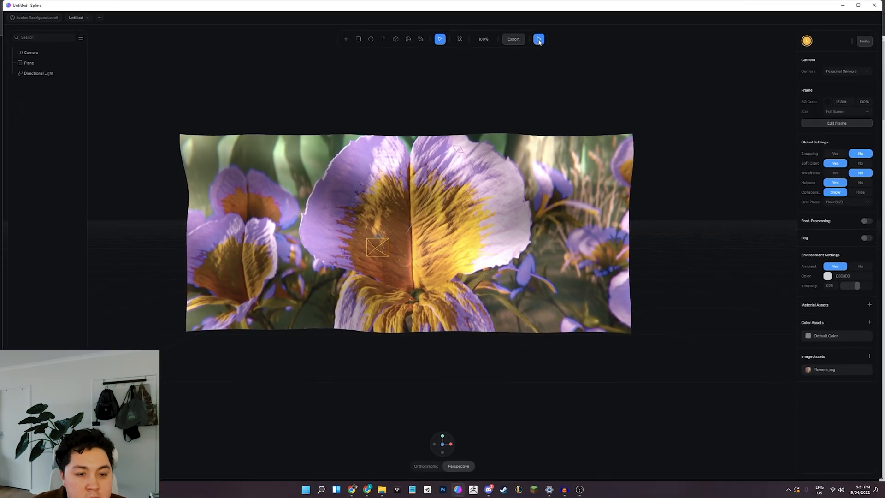
click(538, 39)
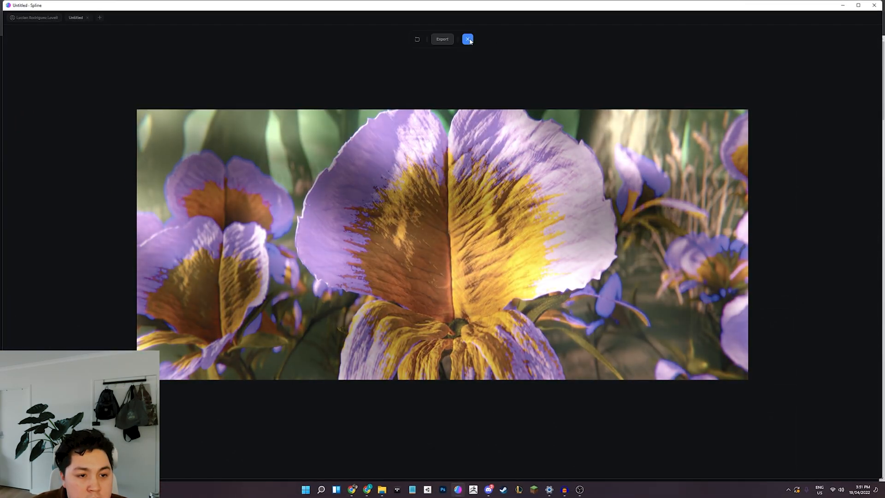
click(467, 38)
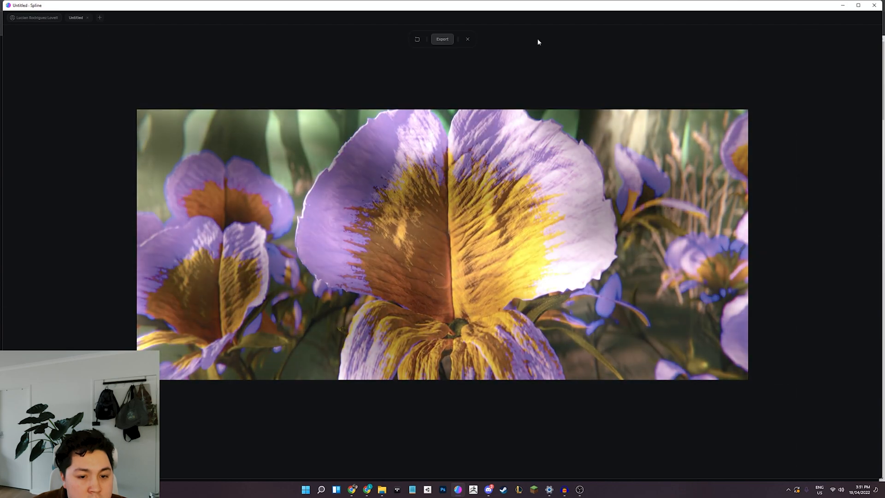
click(468, 39)
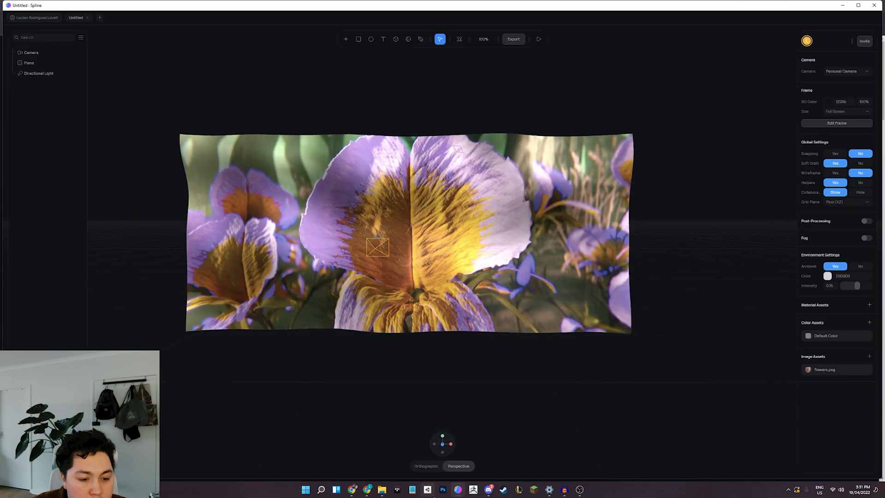
click(842, 71)
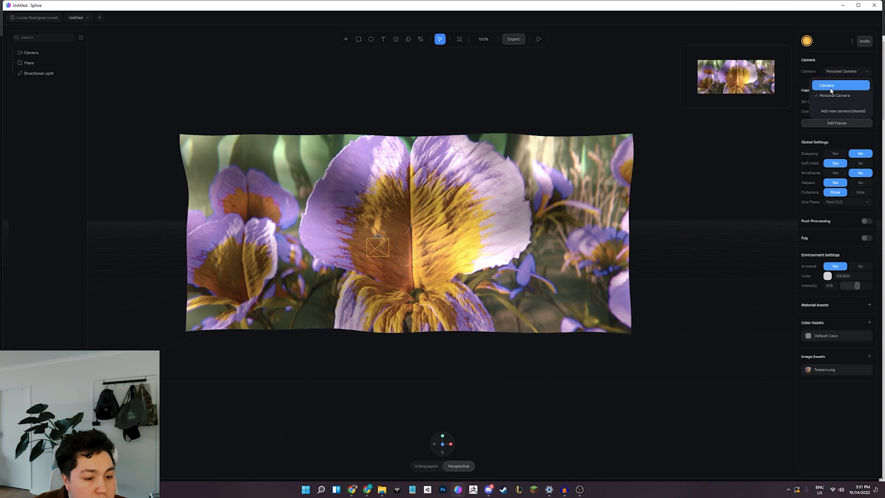
click(826, 85)
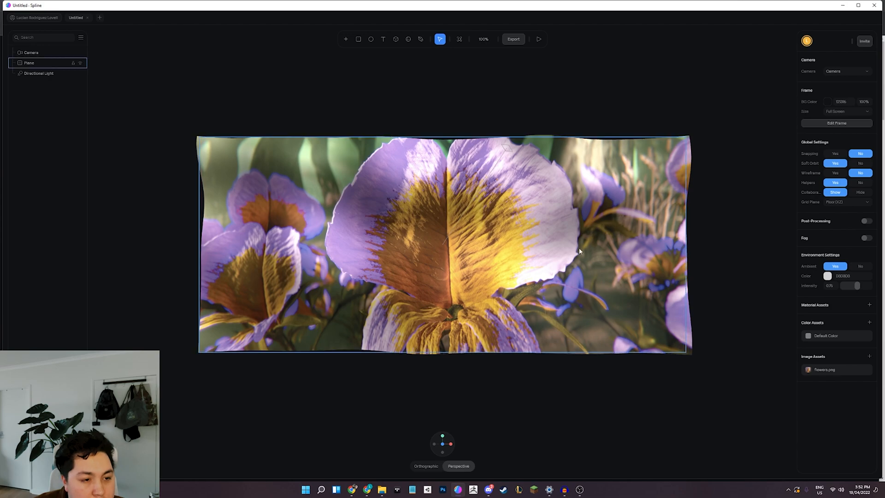
click(538, 39)
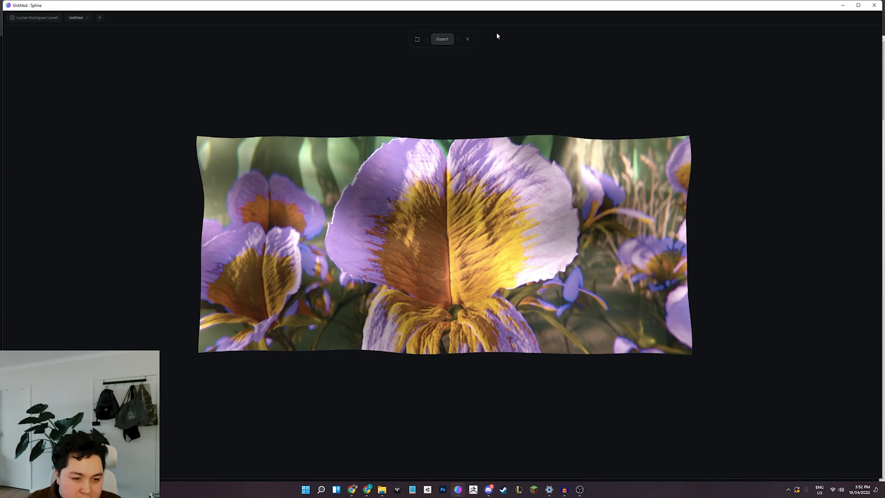
mouse_move(493, 41)
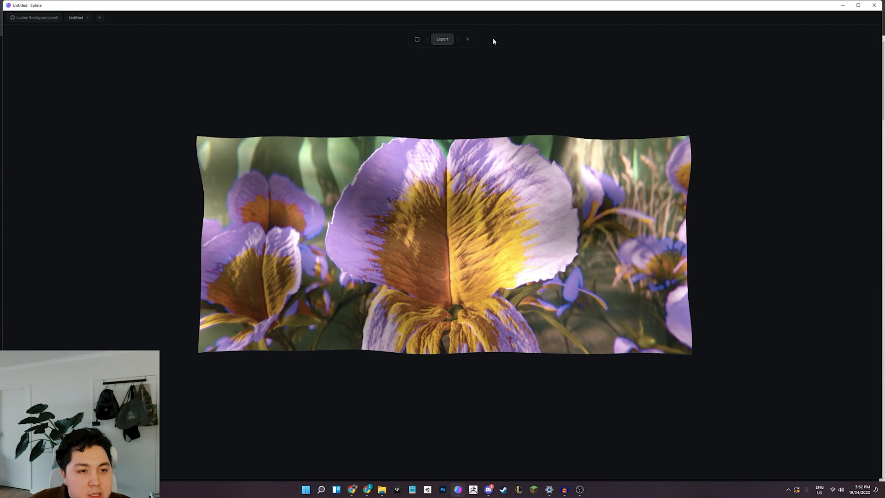
click(467, 39)
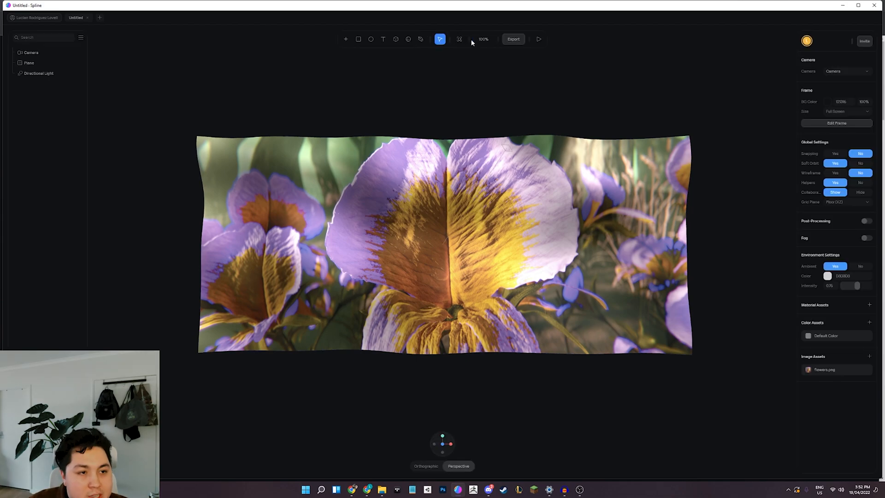
click(538, 39)
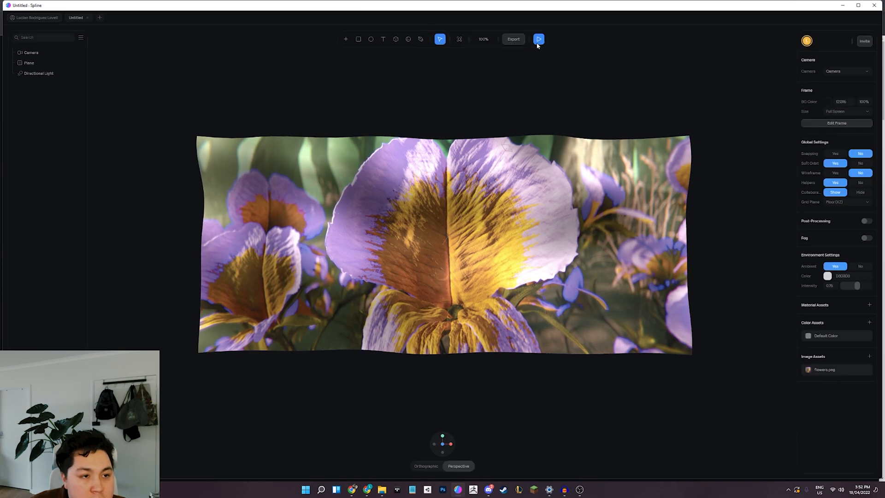
click(538, 39)
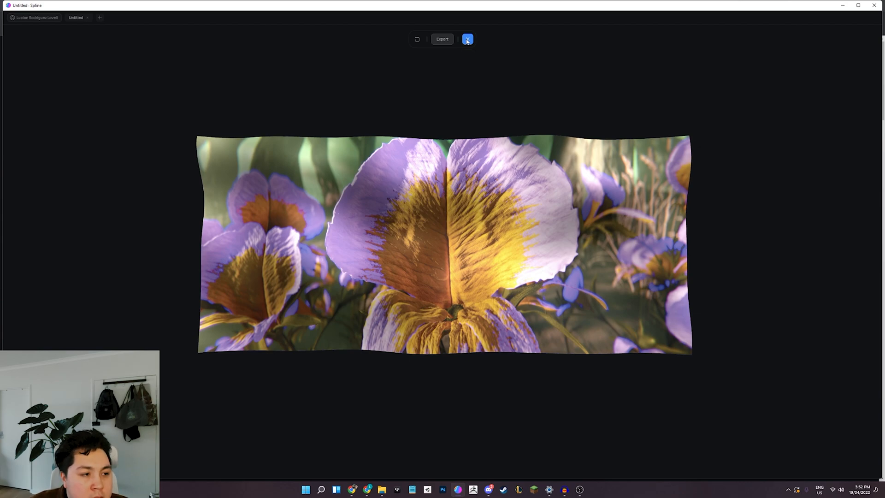
click(467, 39)
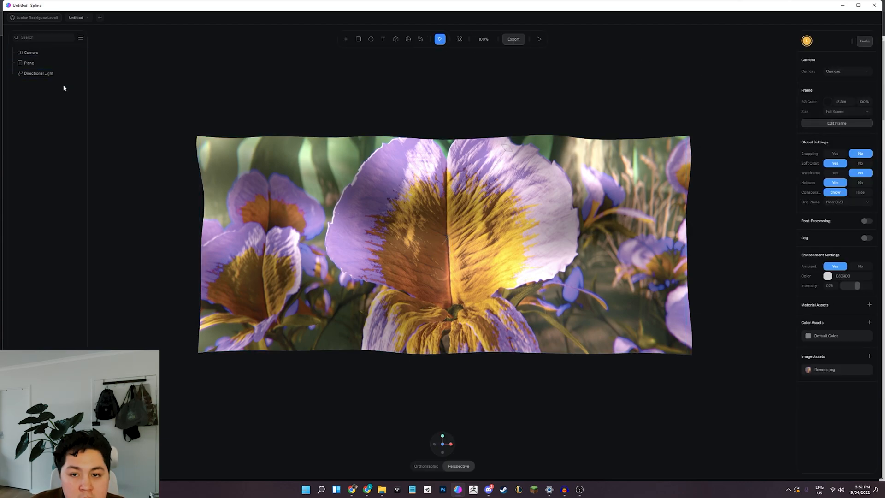
Step: Give the plane's Start event a Linear transition with Cycle and Rewind enabled
click(28, 62)
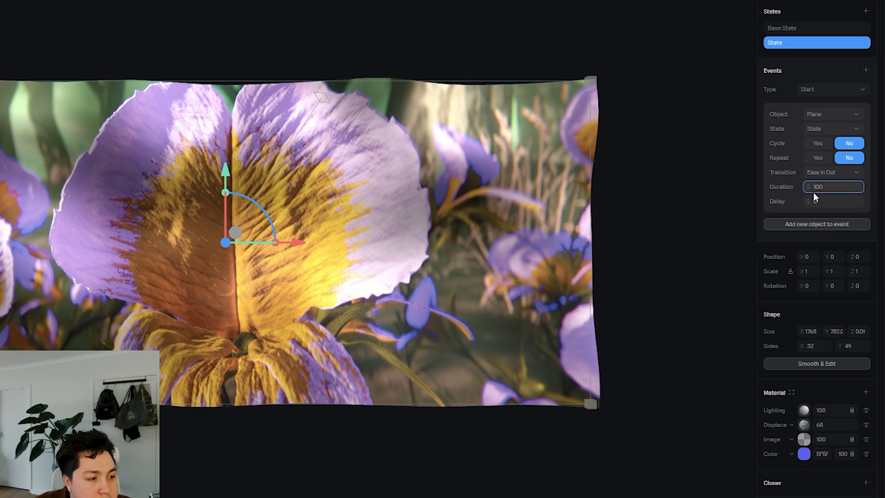
click(832, 172)
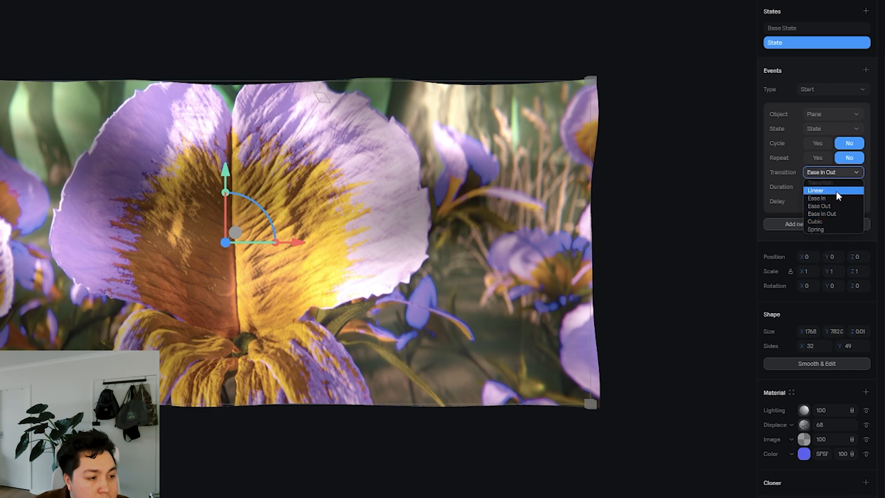
click(815, 190)
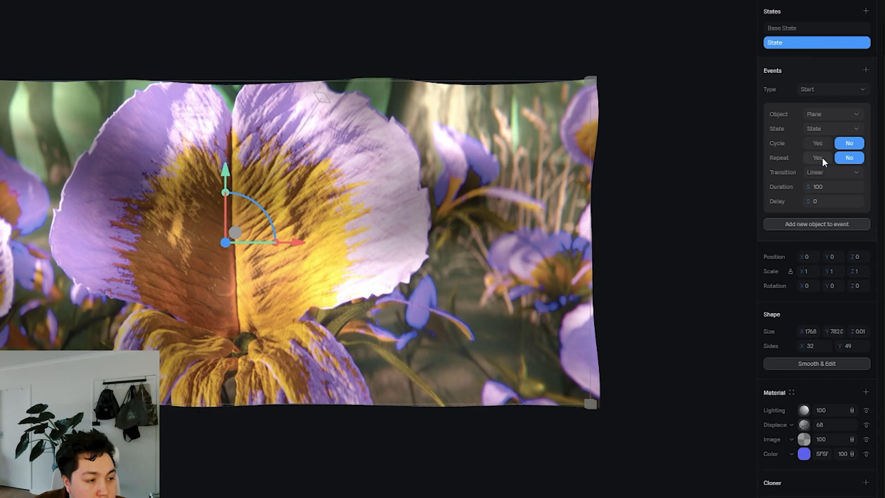
click(817, 142)
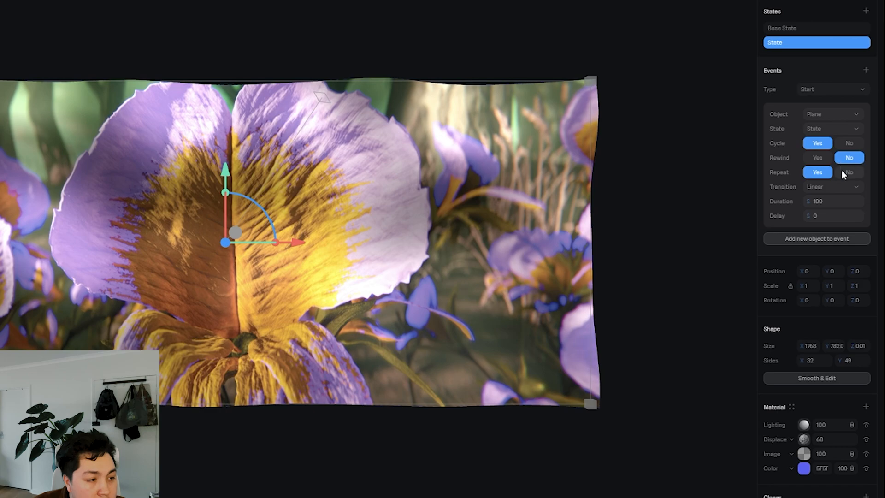
mouse_move(824, 163)
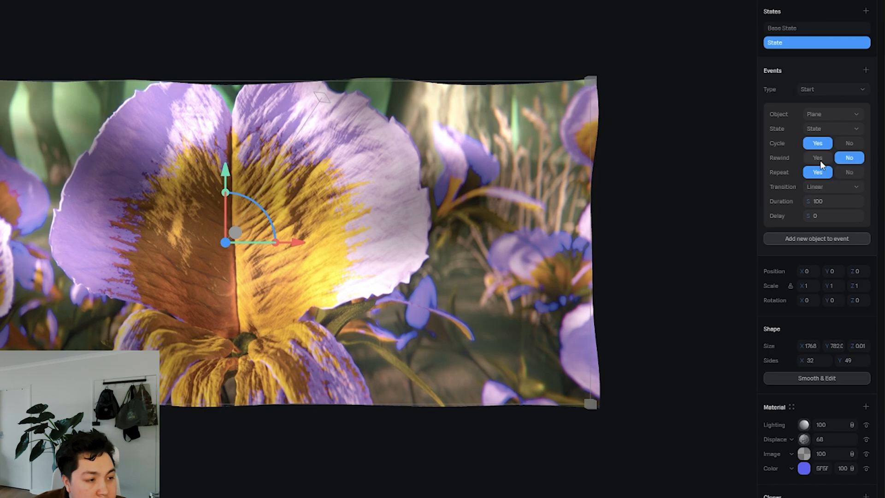
click(817, 157)
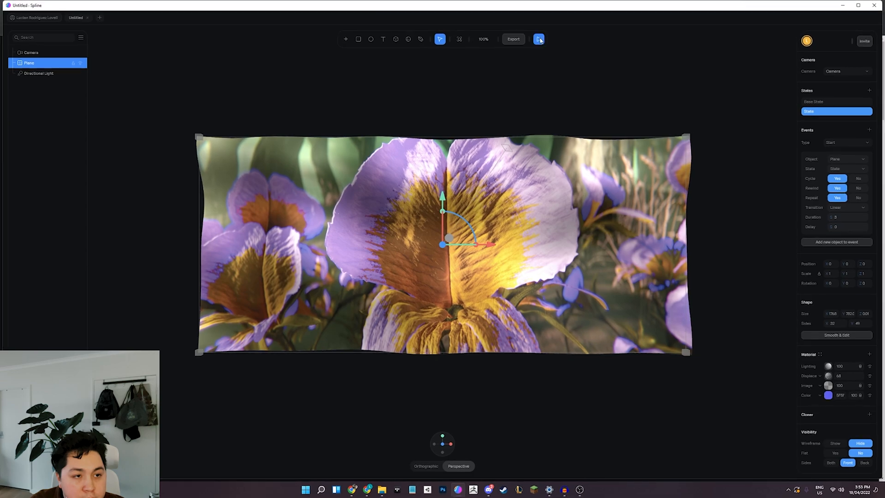
click(538, 39)
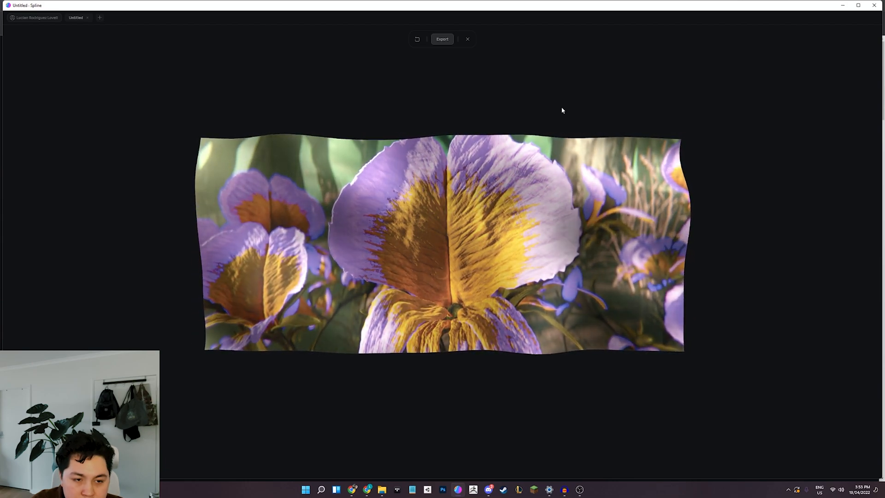
click(467, 39)
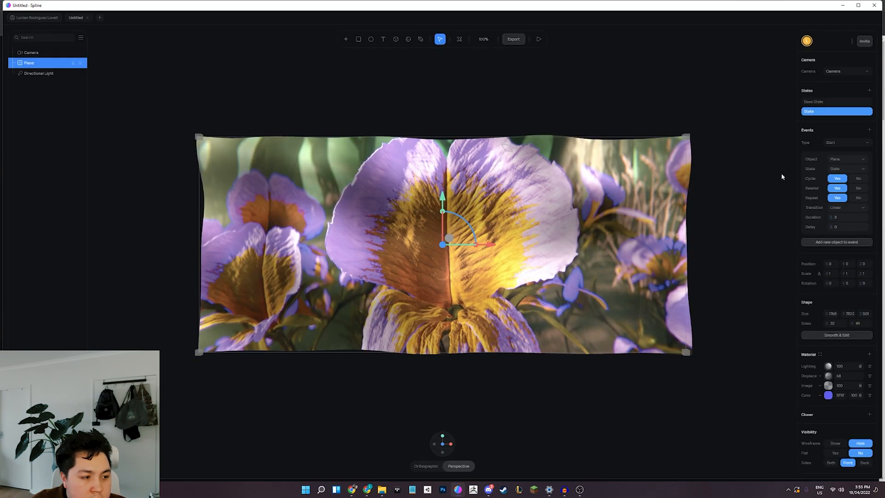
Step: Check the event duration, compare Base State and State, then run the preview
click(846, 217)
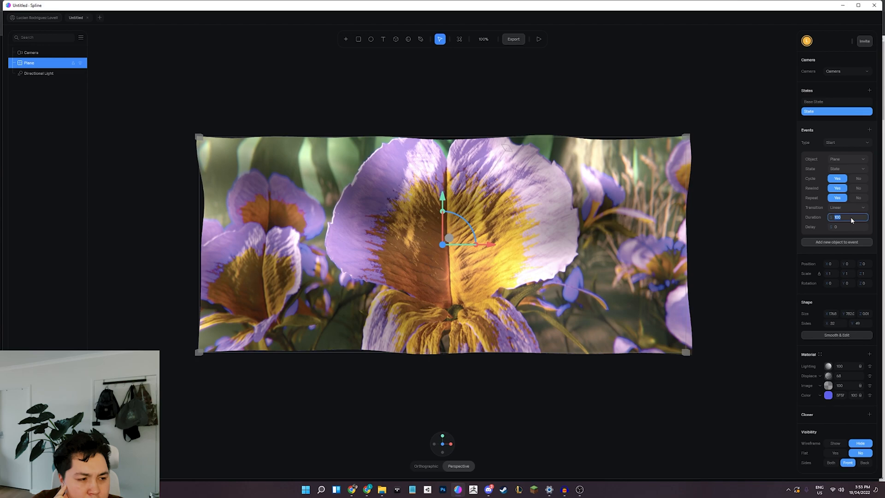
mouse_move(850, 221)
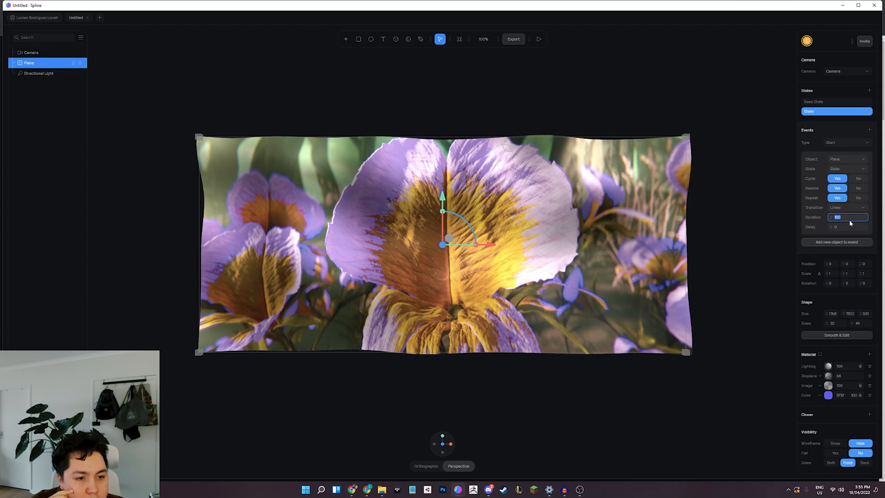
mouse_move(848, 229)
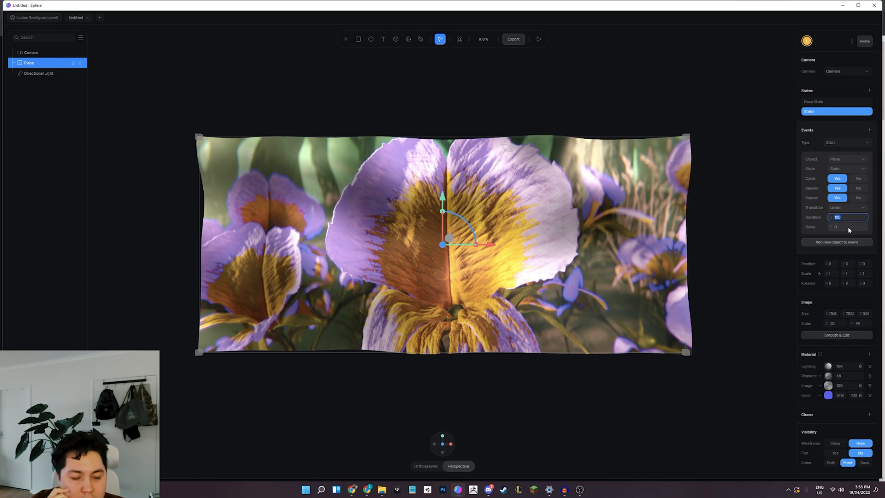
click(836, 102)
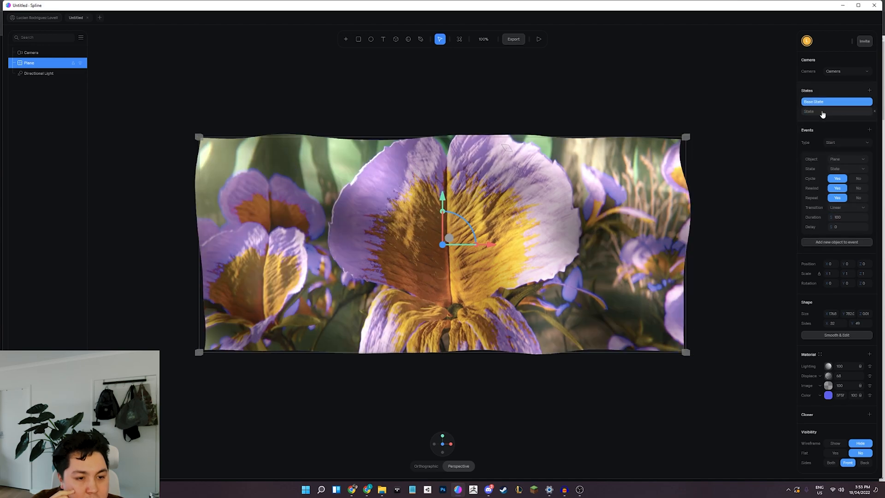
click(837, 111)
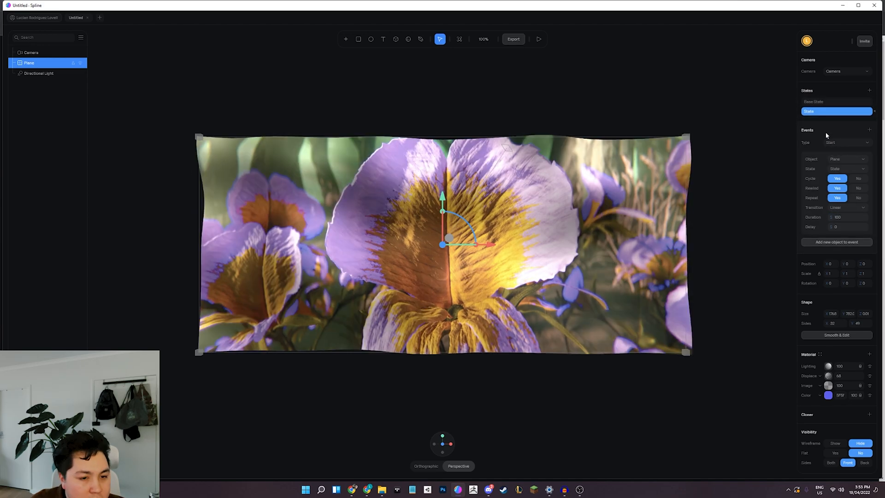
mouse_move(813, 258)
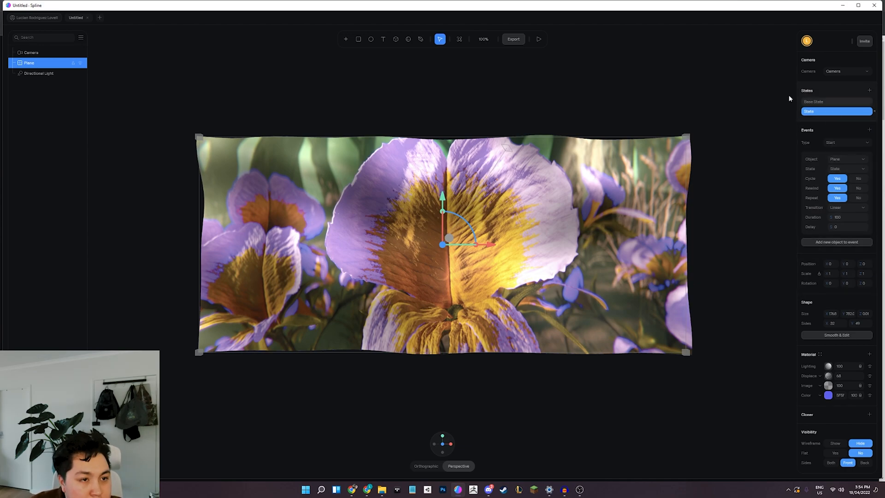
click(537, 38)
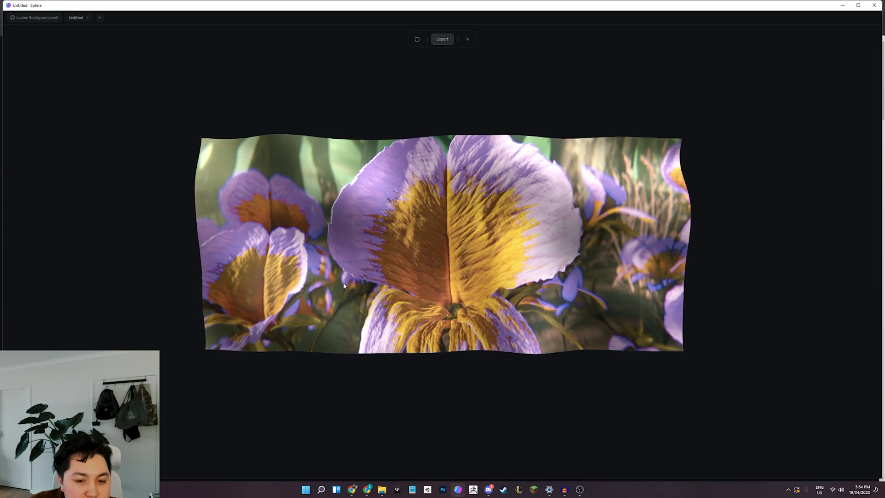
Step: Set the displacement movement to 70 and preview the waving plane
click(468, 39)
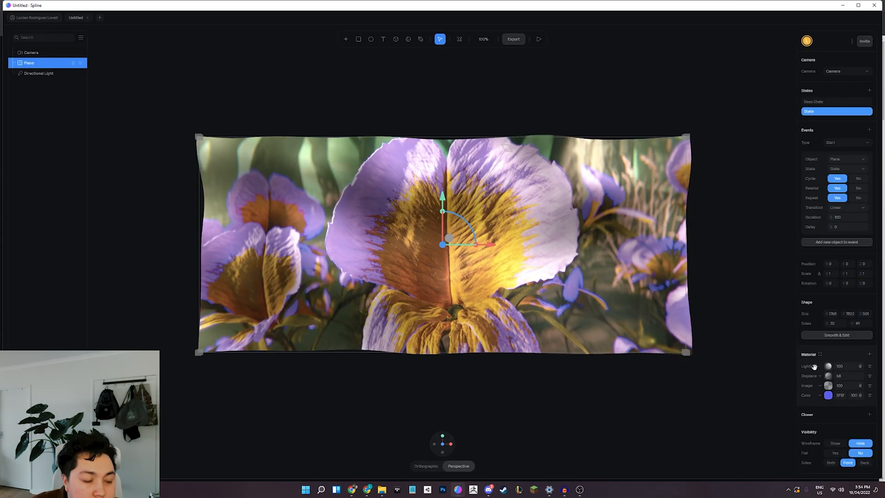
scroll(down, 3)
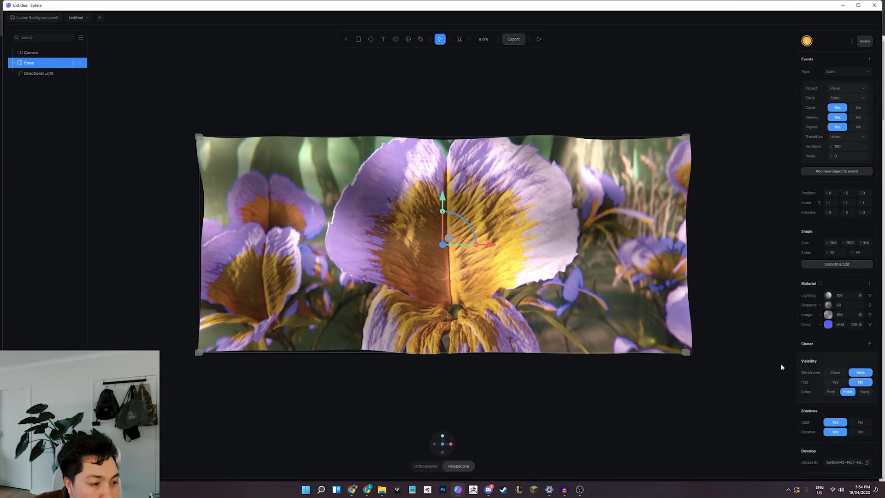
mouse_move(846, 365)
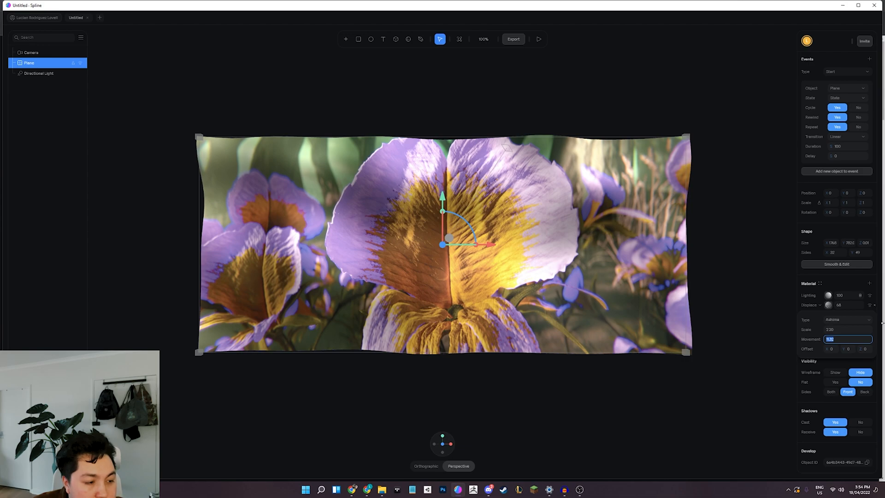
text(70)
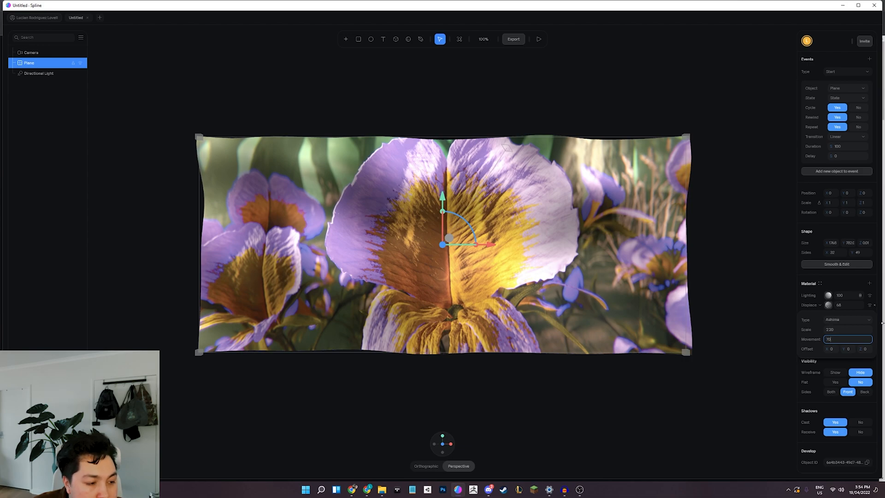
click(538, 39)
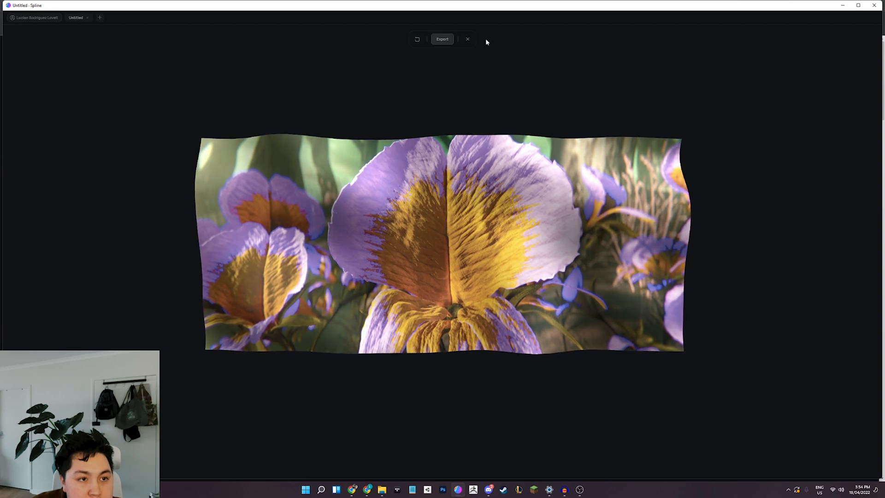
click(467, 39)
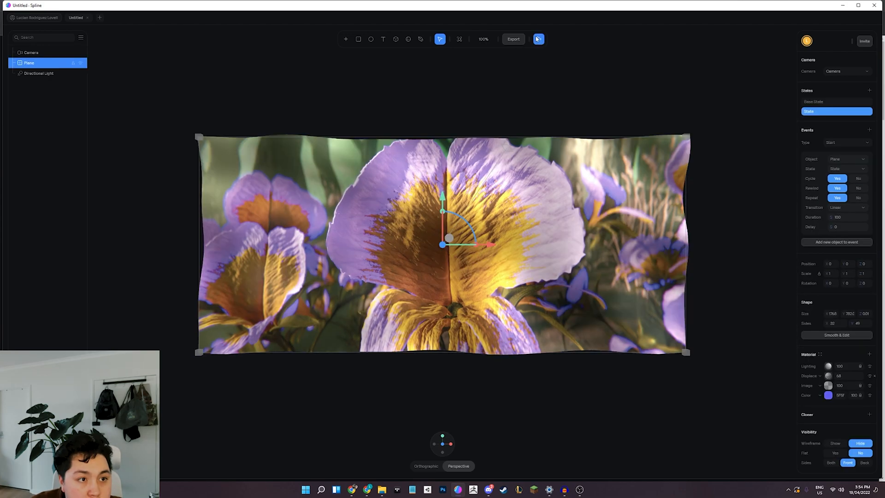
Step: Replay the wave preview to check the result
click(538, 38)
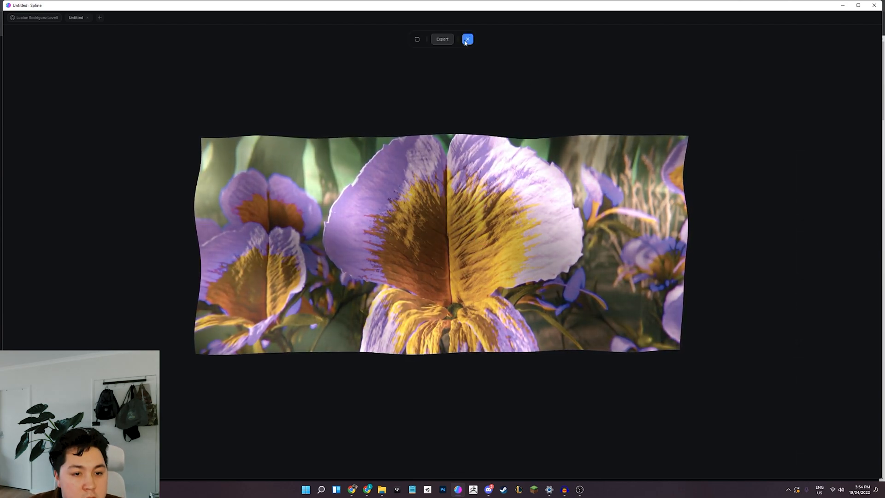
click(467, 39)
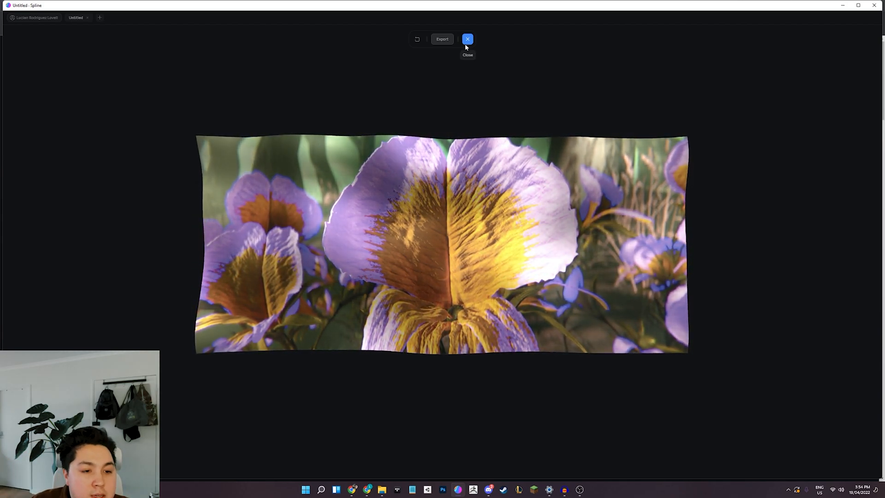
click(467, 39)
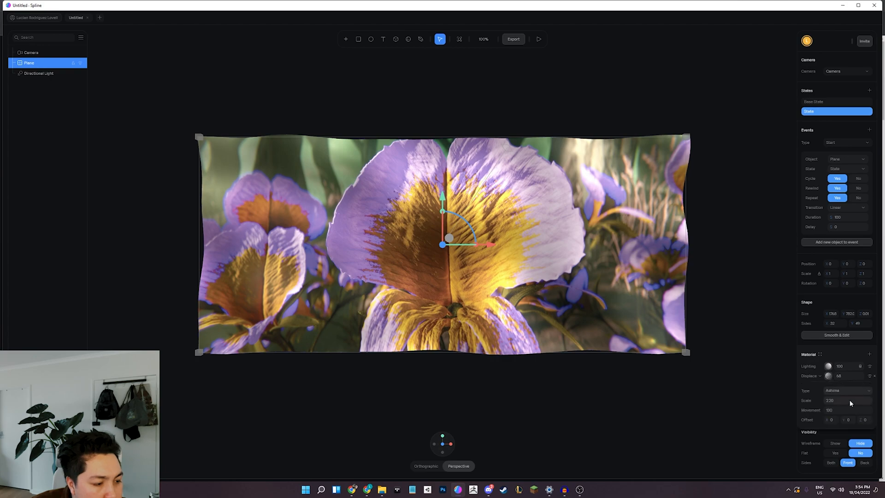
click(538, 38)
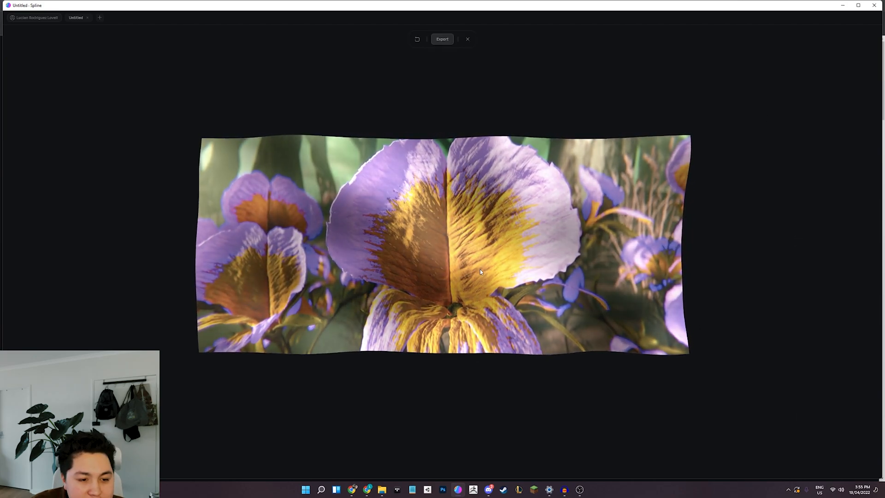
click(468, 39)
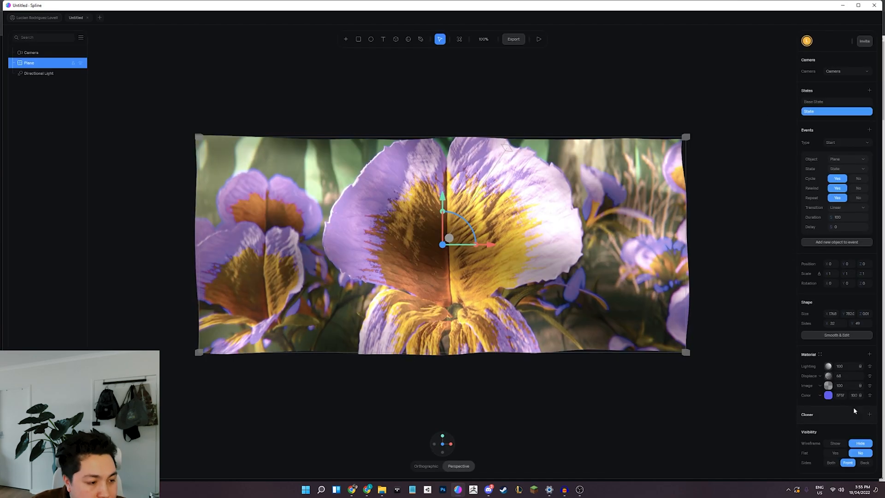
Step: Expand the Displace settings and preview the faster wave
click(821, 375)
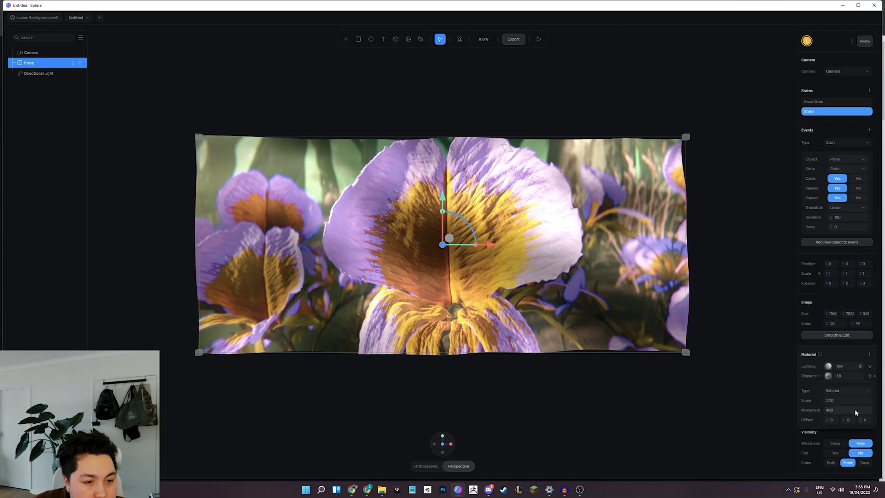
click(537, 39)
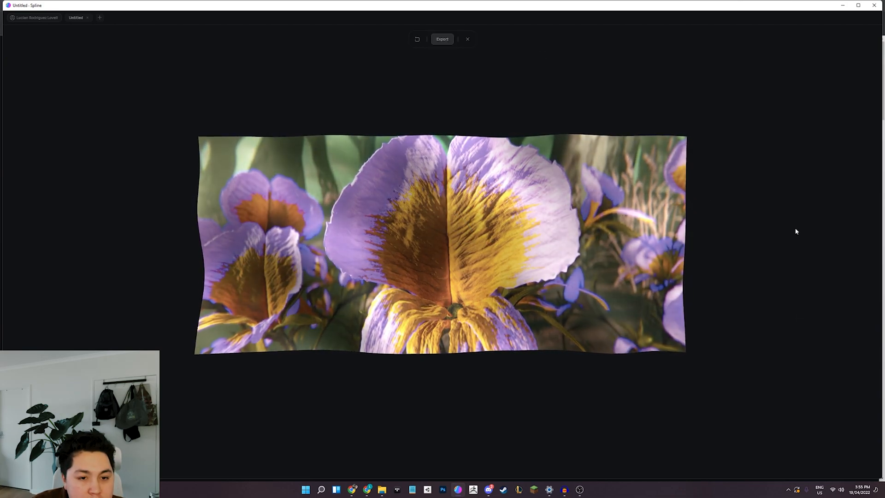
click(468, 39)
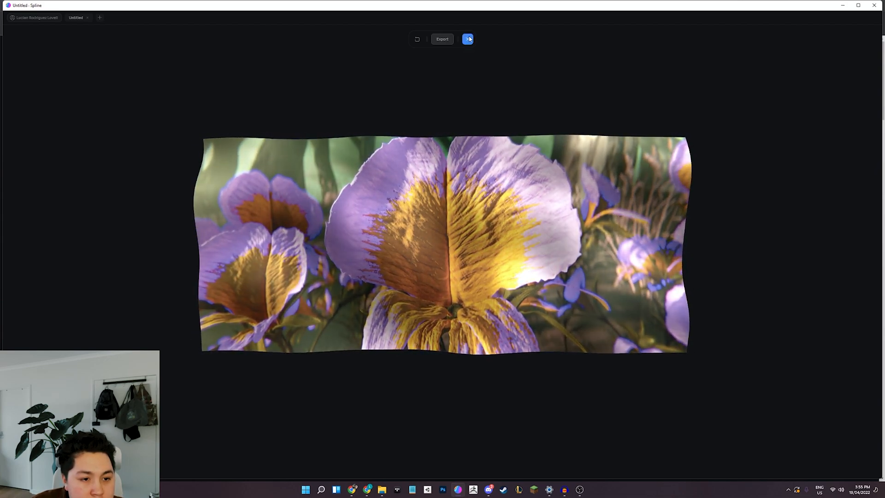
click(468, 39)
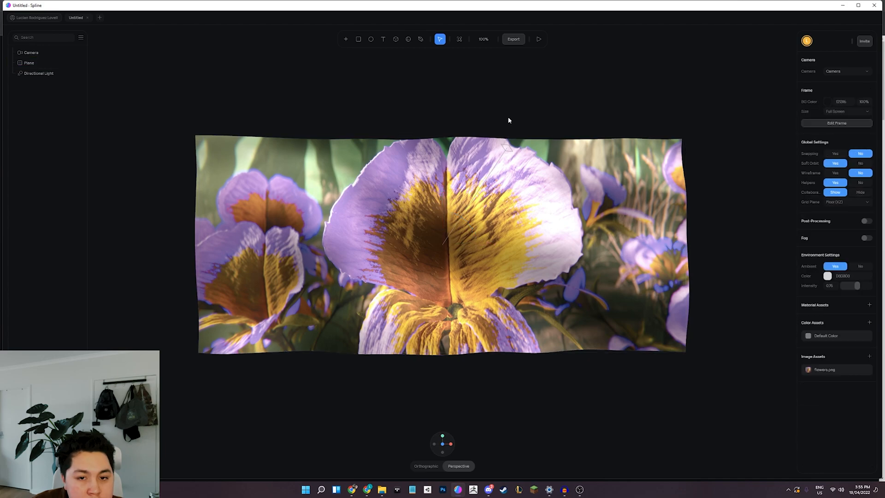
mouse_move(81, 89)
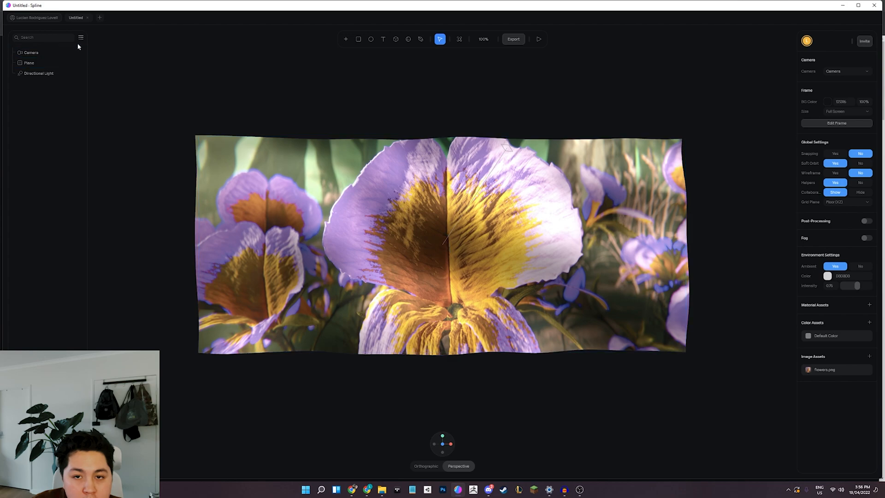
mouse_move(97, 65)
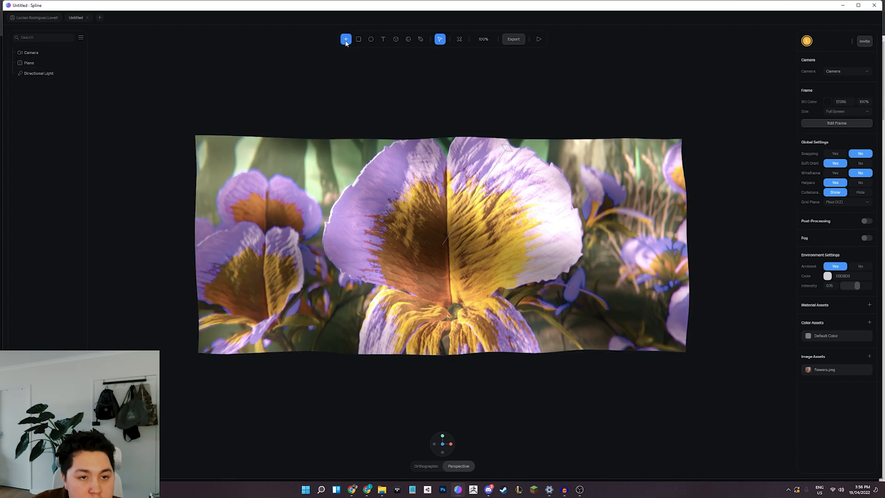
Step: Place a cube beside the plane, colour it blue, and make the background white
click(345, 39)
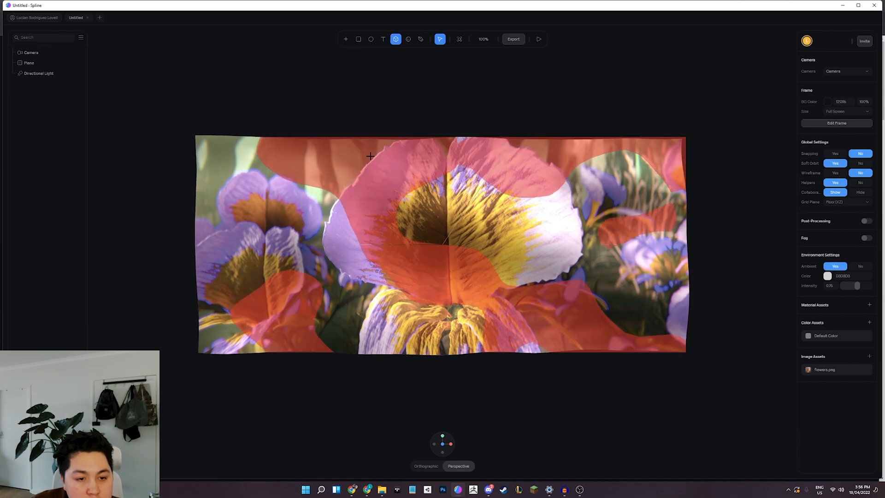
click(127, 246)
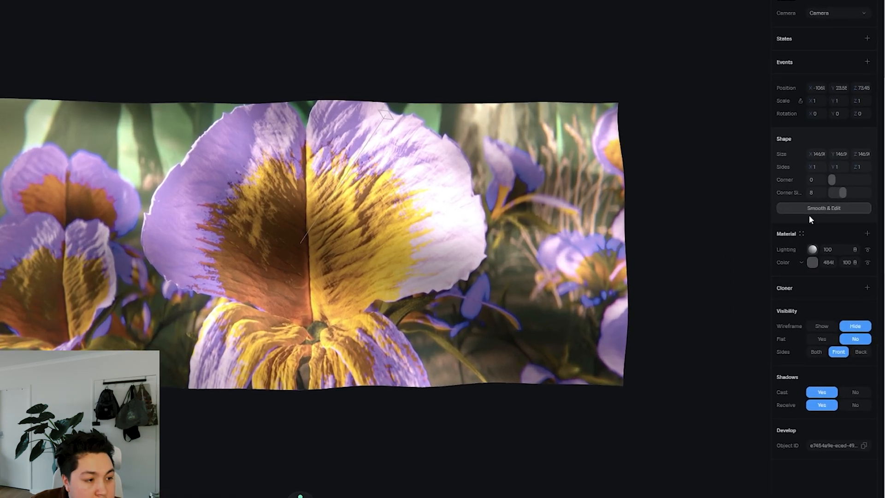
click(812, 263)
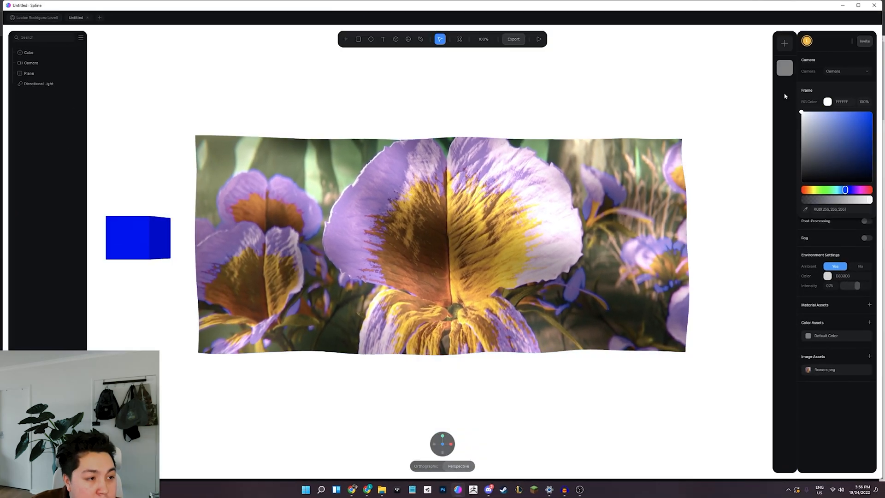
click(31, 63)
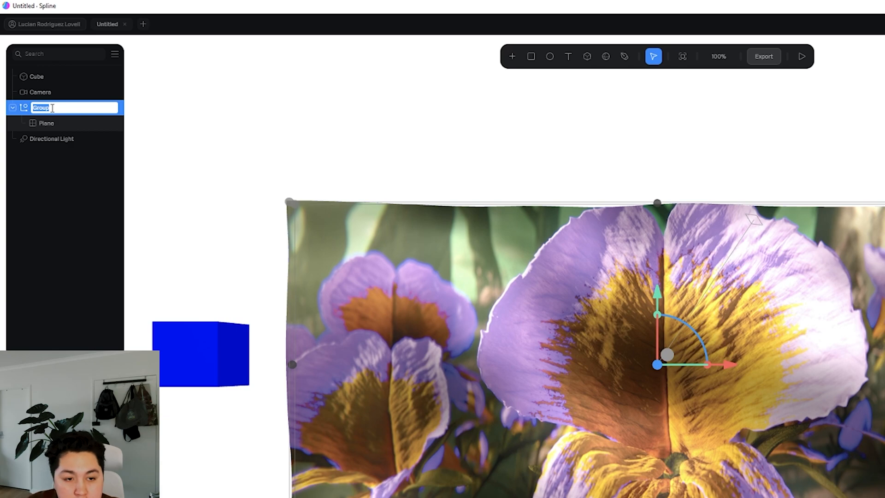
Step: Name the group 'Plane Parent', return it to Base State, and select the cube
text(Plane Parent)
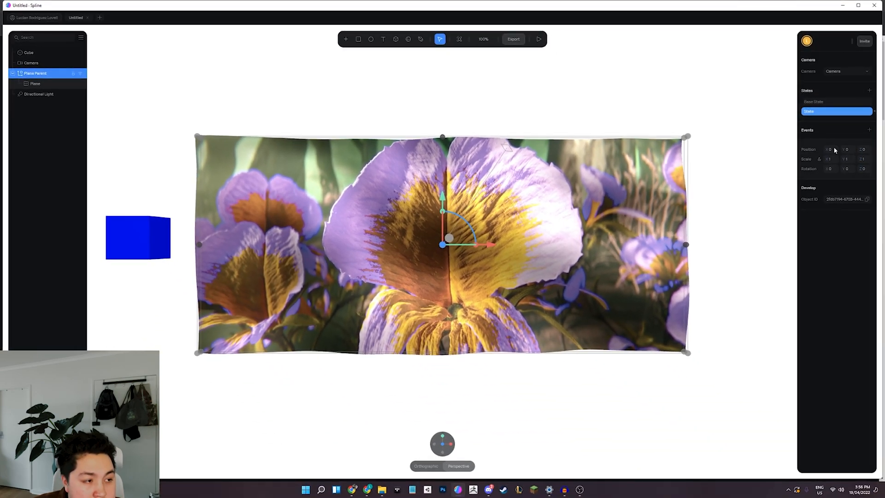
mouse_move(734, 211)
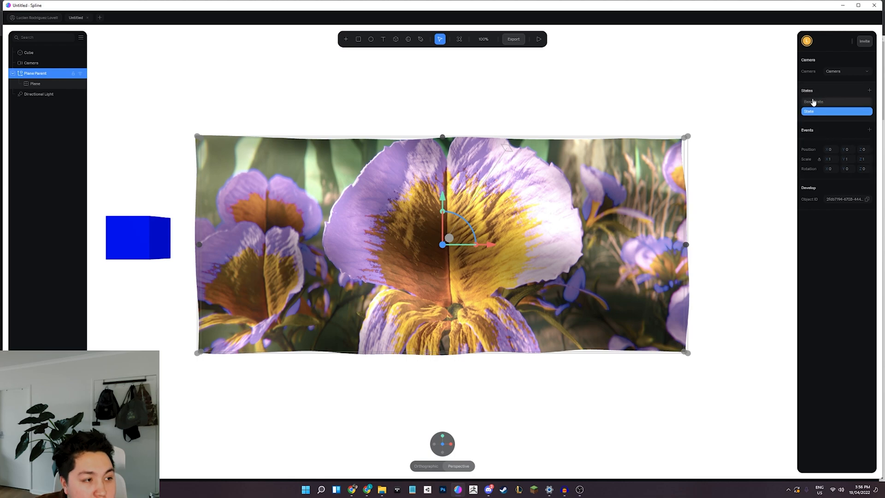
click(813, 101)
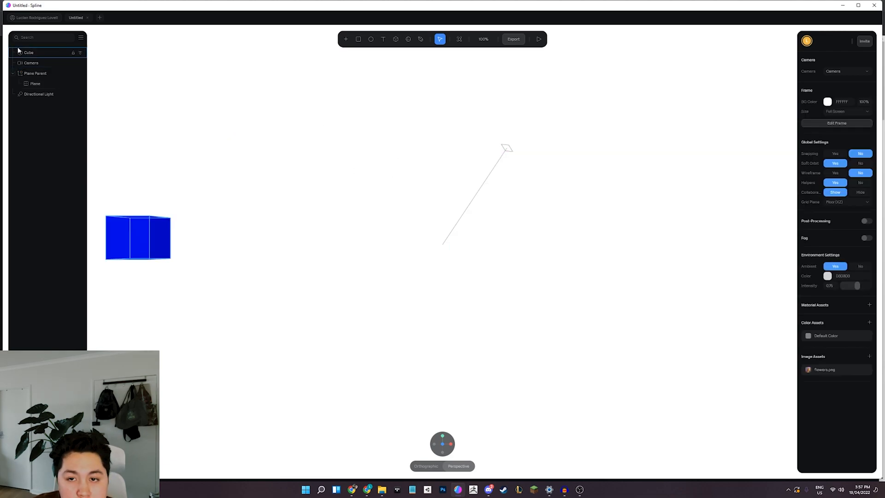
click(31, 62)
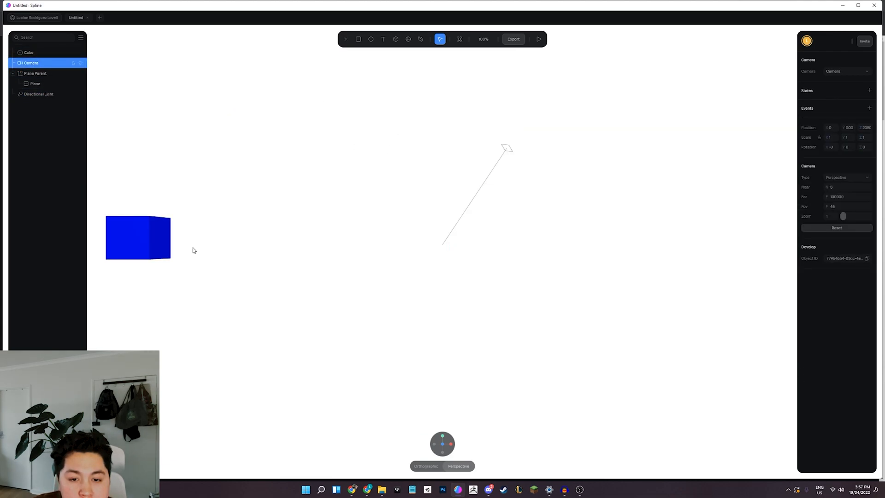
click(27, 53)
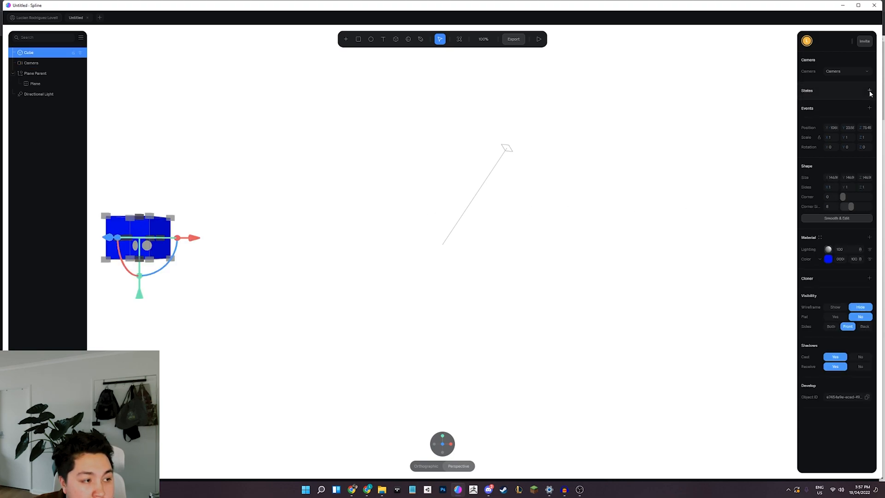
mouse_move(873, 120)
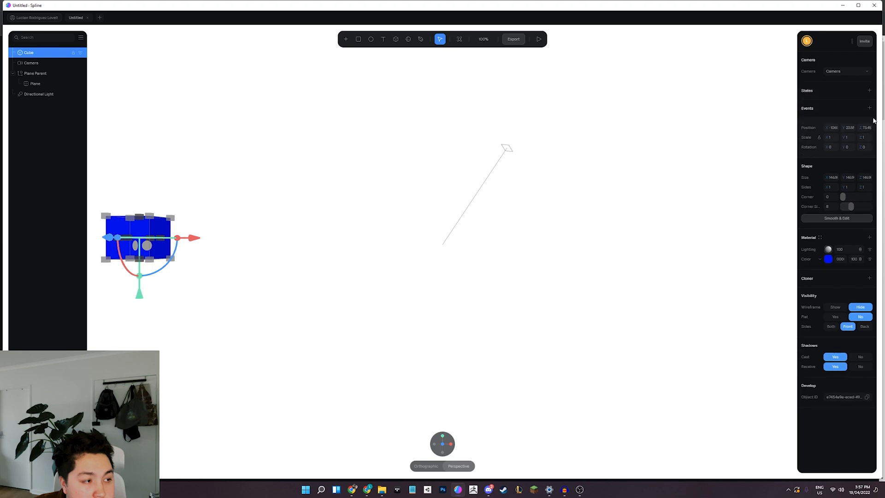
Step: Add a Mouse Hover event springing Plane Parent to State, then preview it
click(869, 109)
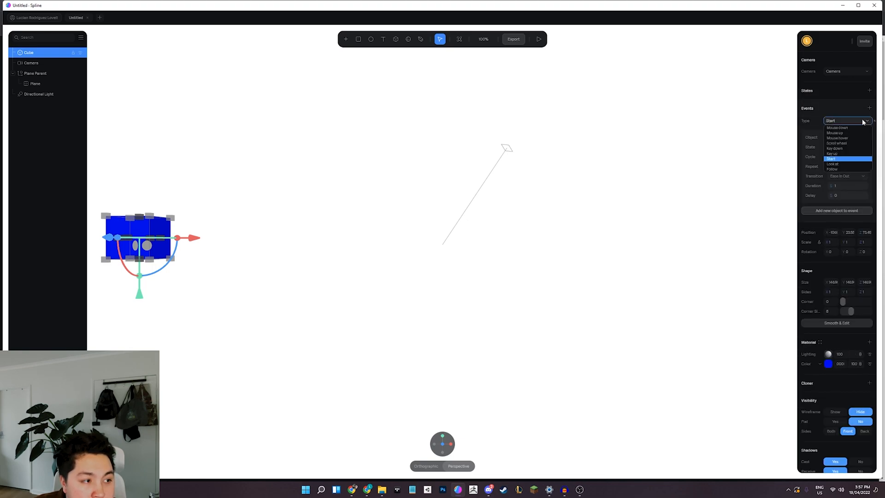
mouse_move(849, 149)
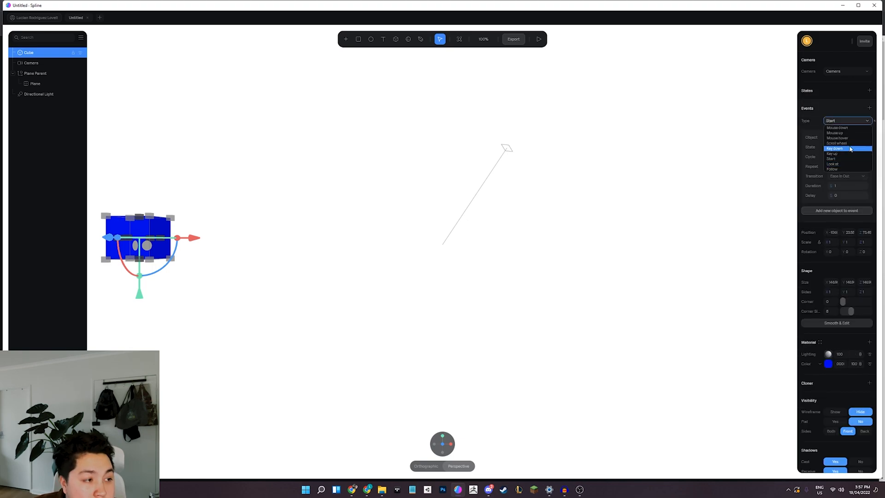
click(837, 138)
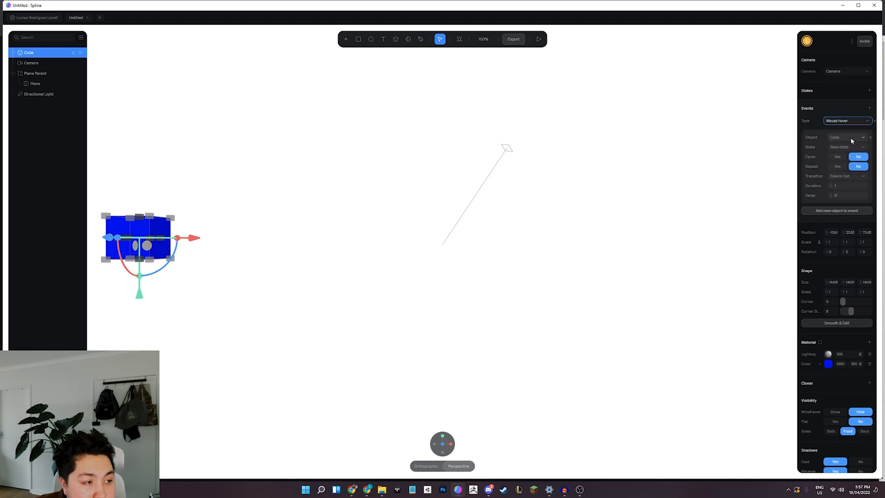
mouse_move(155, 285)
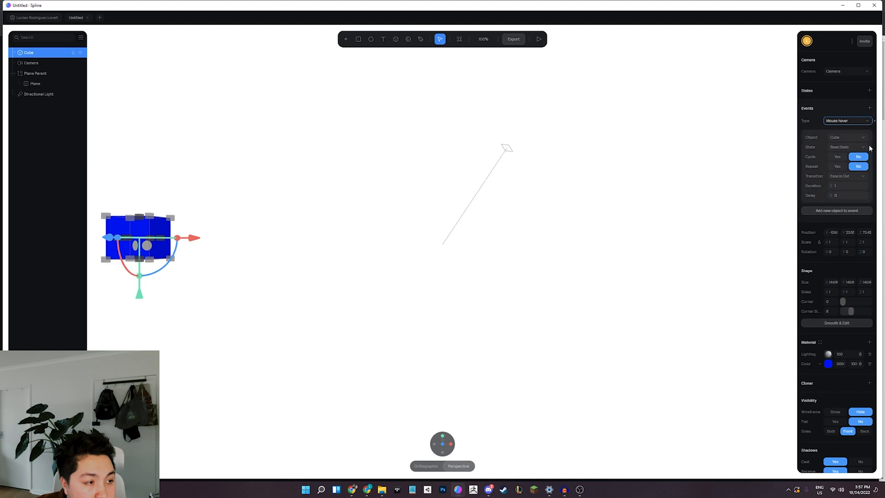
click(846, 137)
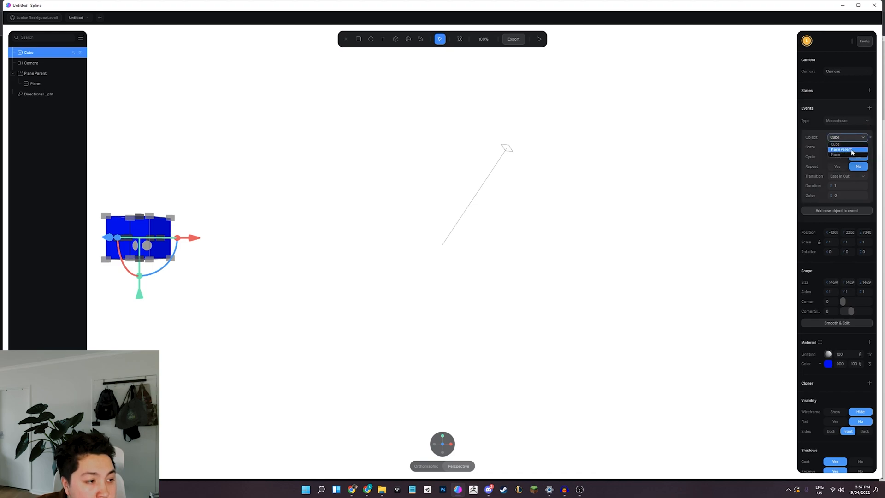
click(841, 149)
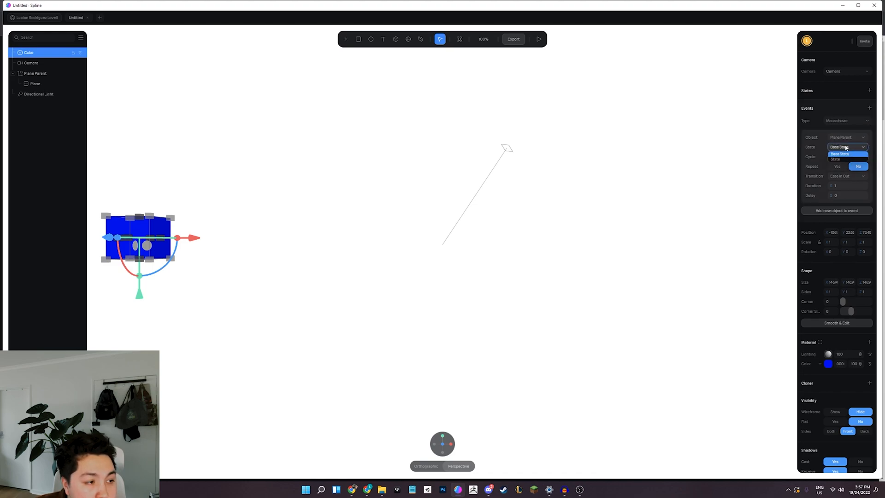
click(839, 159)
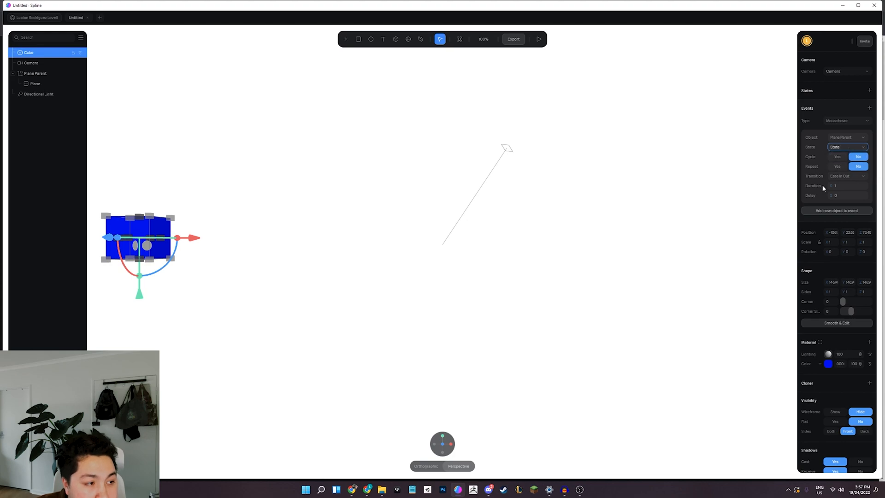
click(847, 176)
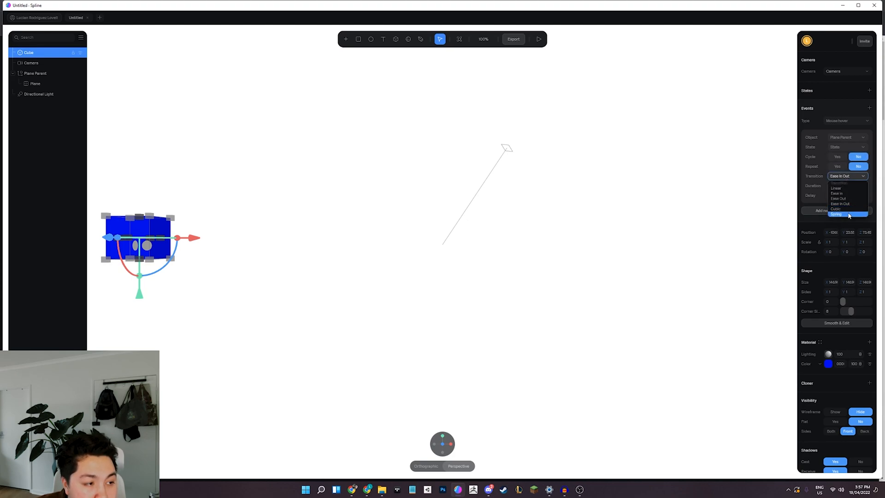
click(837, 214)
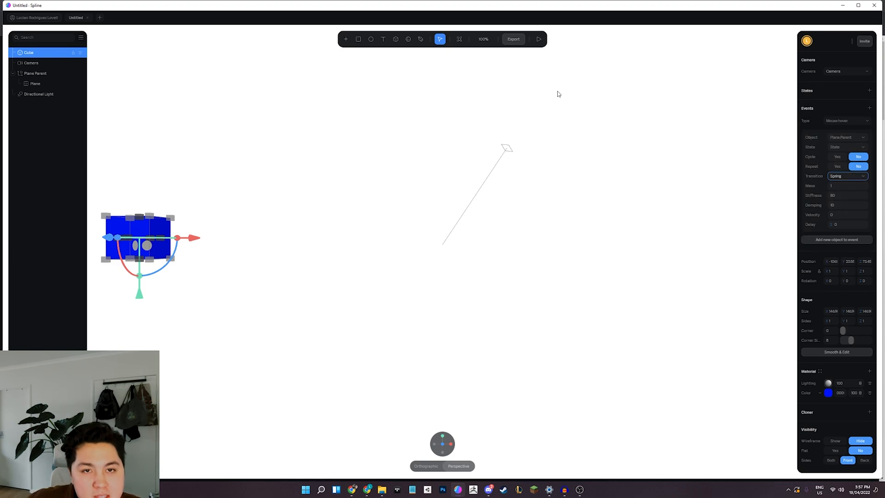
mouse_move(609, 67)
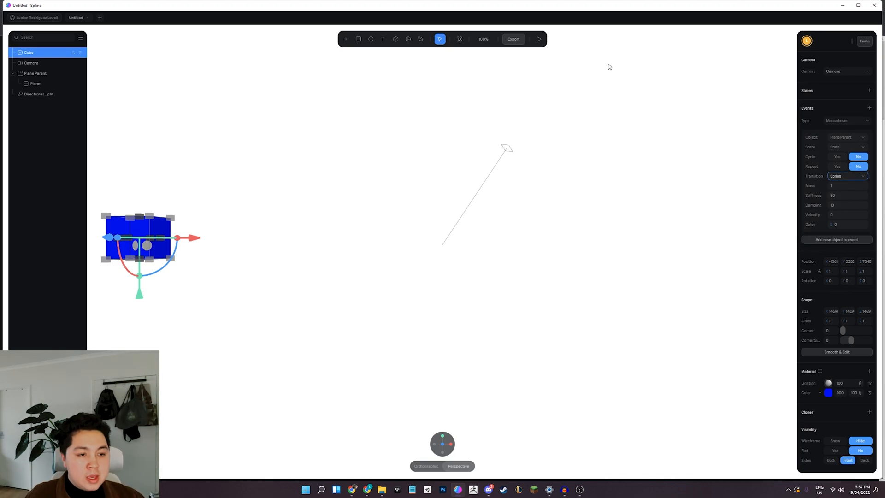
click(538, 38)
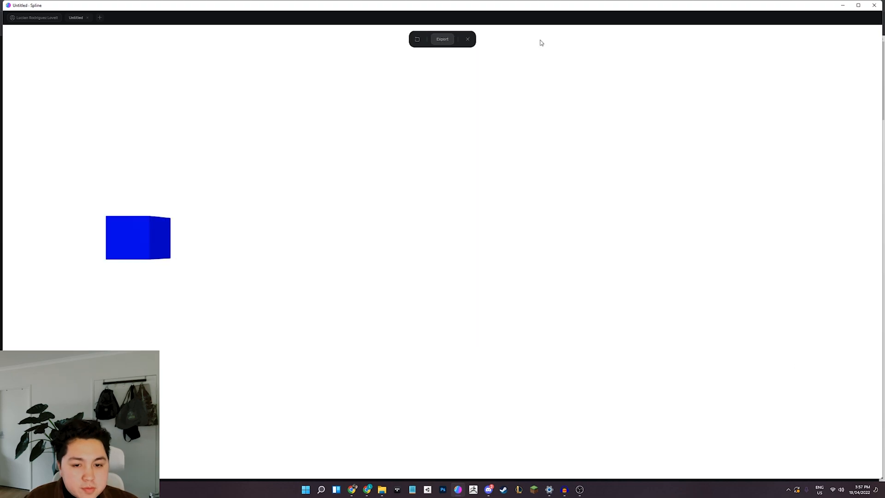
mouse_move(565, 198)
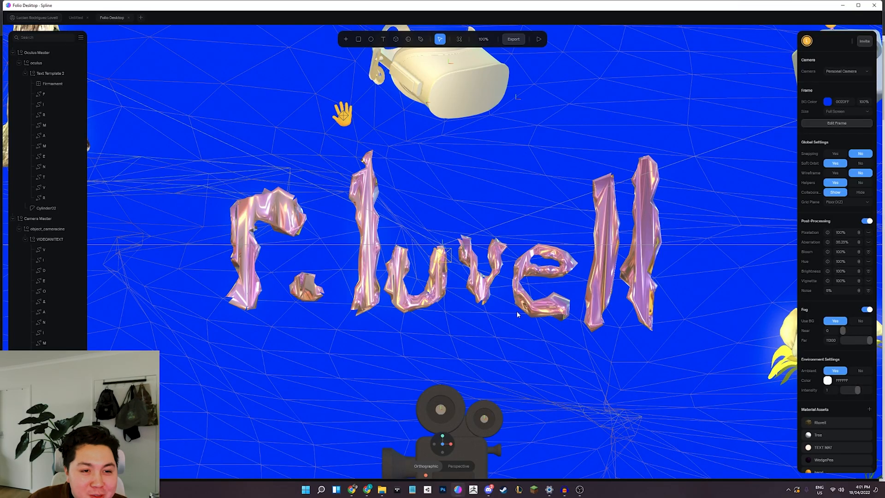
mouse_move(857, 64)
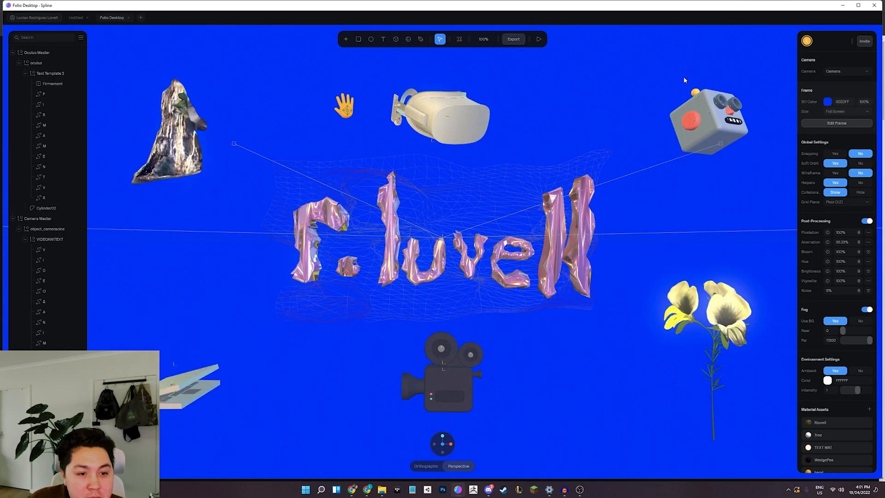
mouse_move(538, 39)
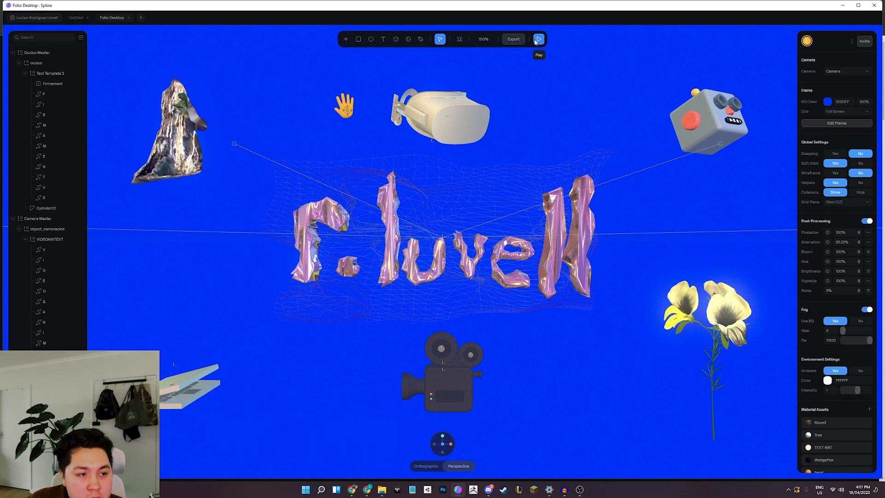
mouse_move(544, 42)
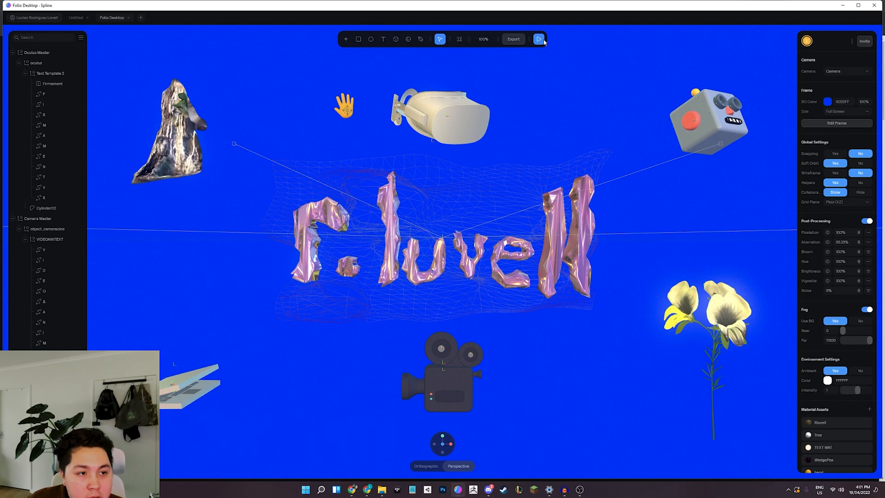
Step: Play the Folio Desktop scene through its main camera
click(538, 39)
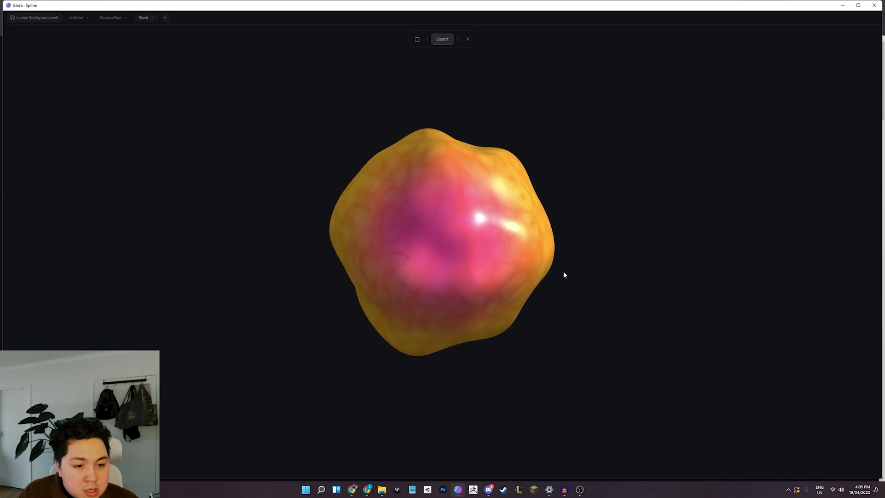
mouse_move(461, 32)
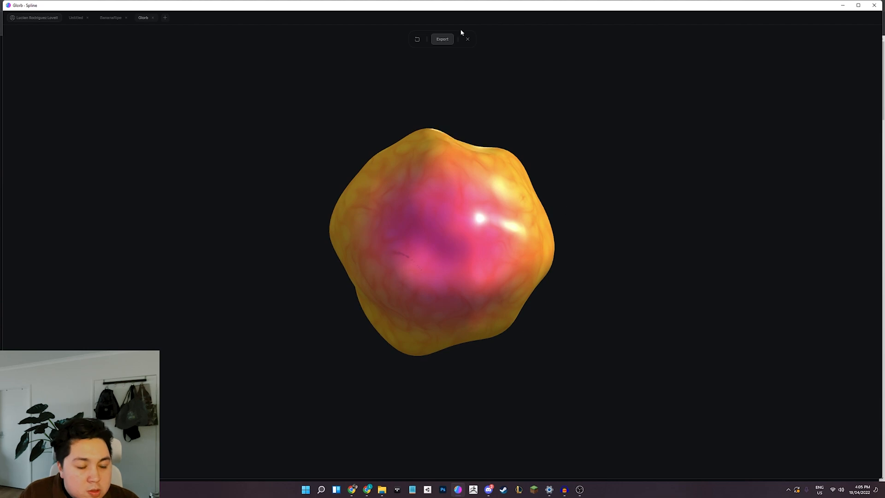
Step: Exit the preview, open the Sphere's Displace settings, and view its alternate State
click(467, 39)
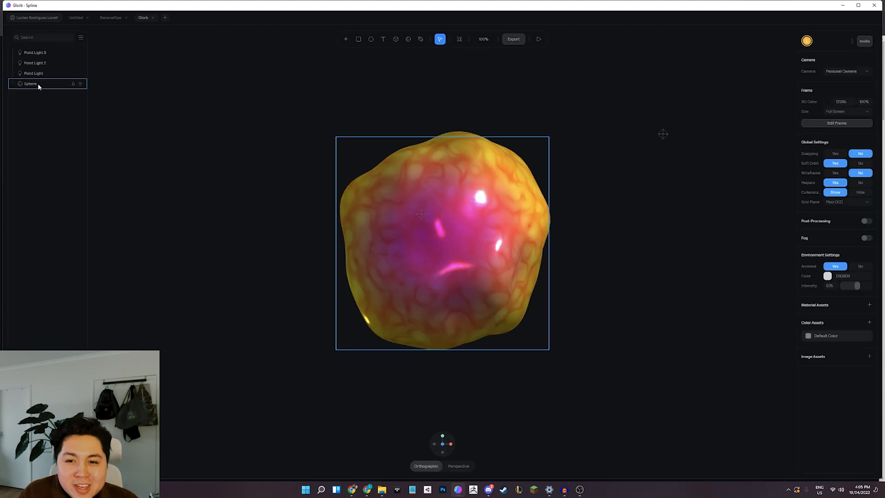
click(30, 83)
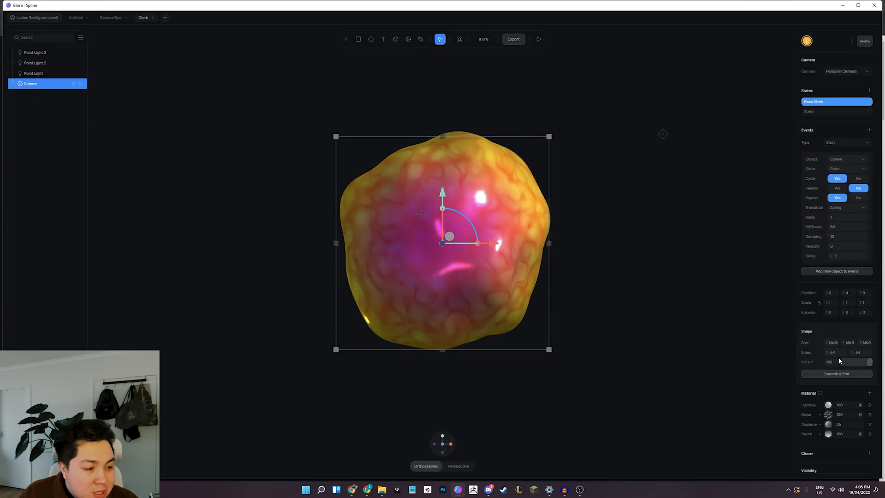
scroll(down, 3)
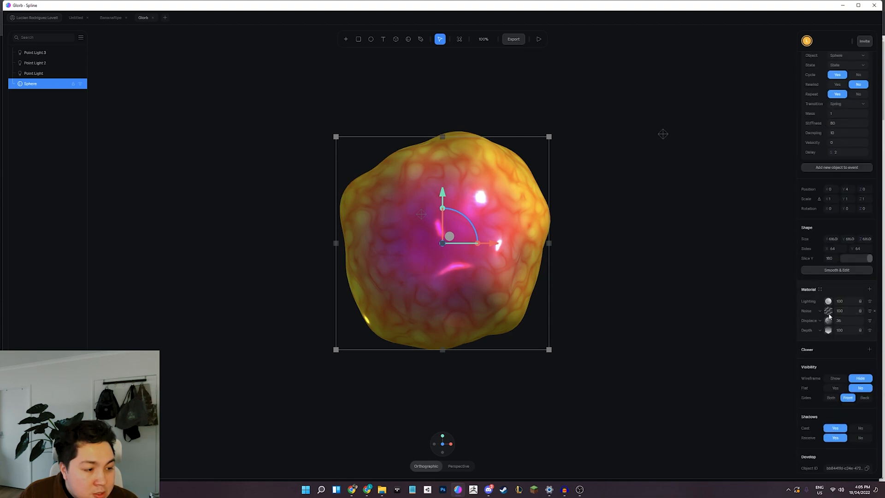
click(828, 320)
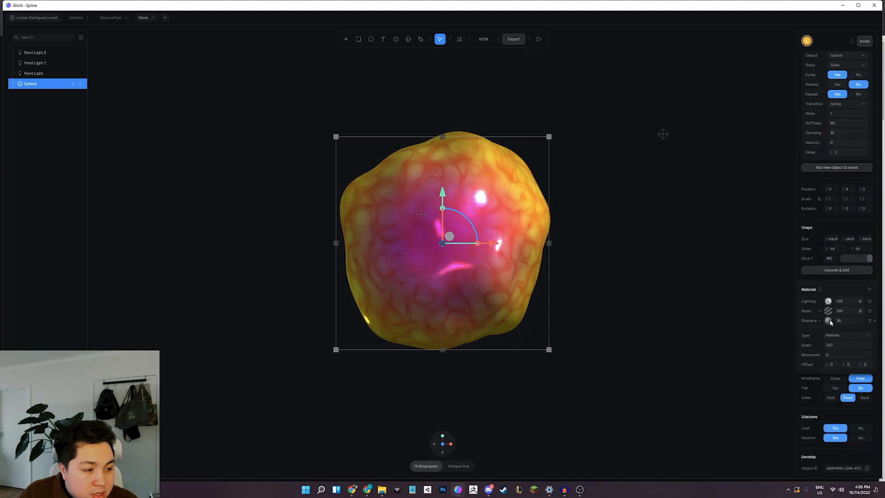
scroll(up, 3)
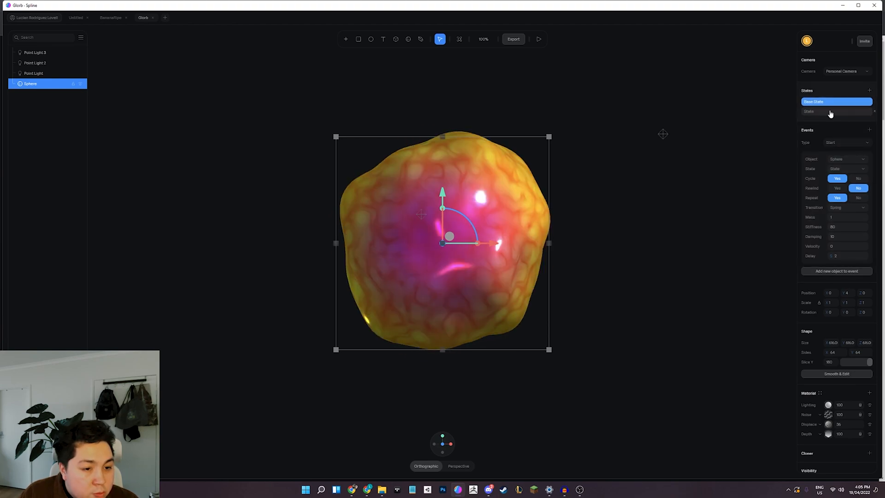
click(830, 111)
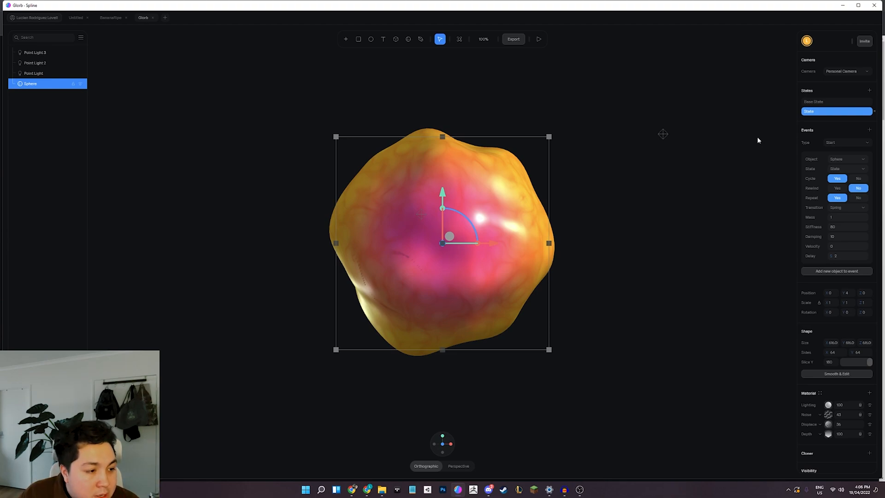
mouse_move(850, 247)
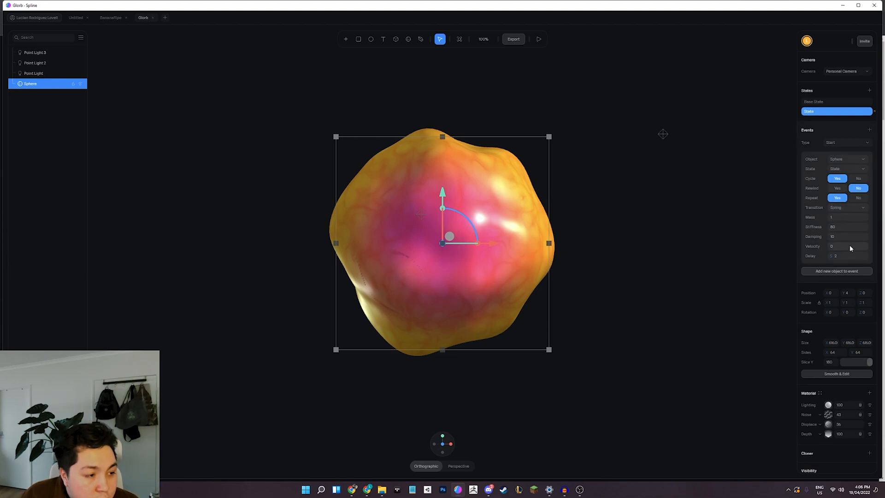
mouse_move(837, 239)
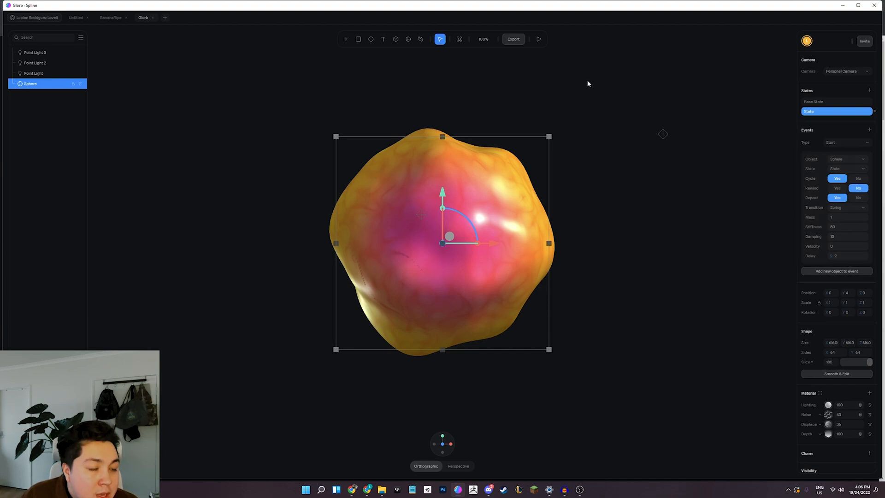
click(538, 39)
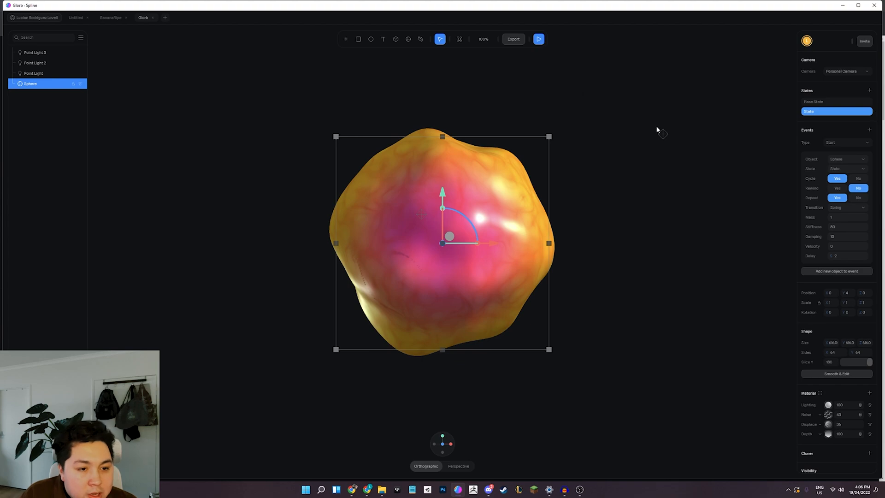
Step: Preview the Glorb sphere morphing, then switch to the Flag Demo preview
click(538, 39)
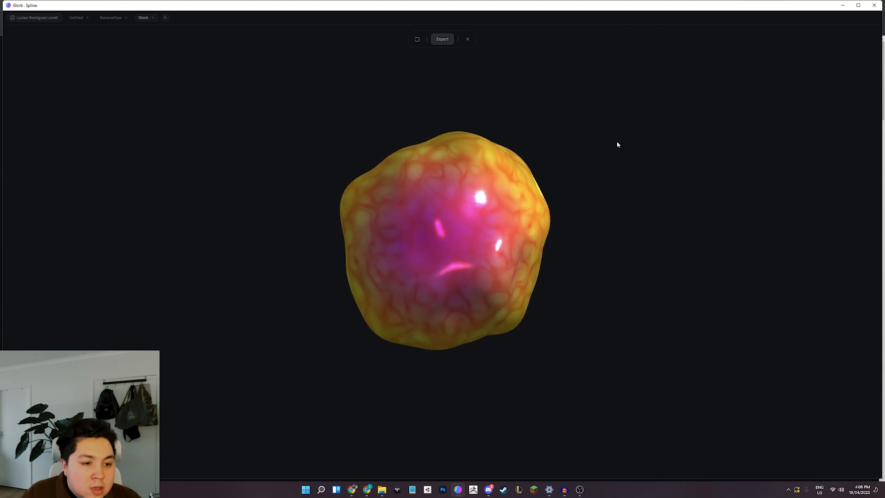
mouse_move(462, 138)
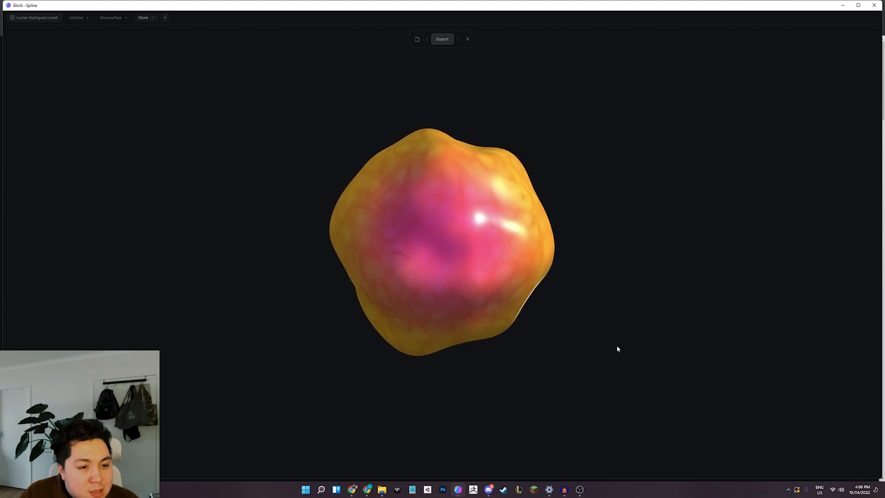
click(78, 17)
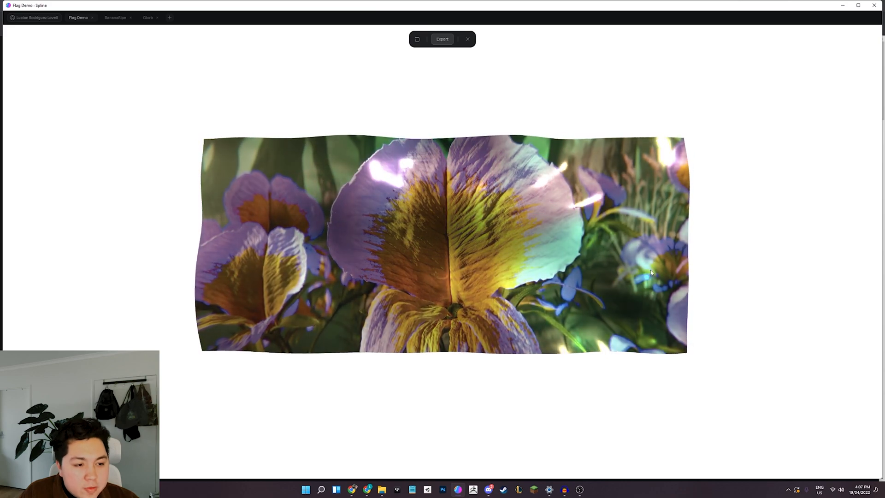